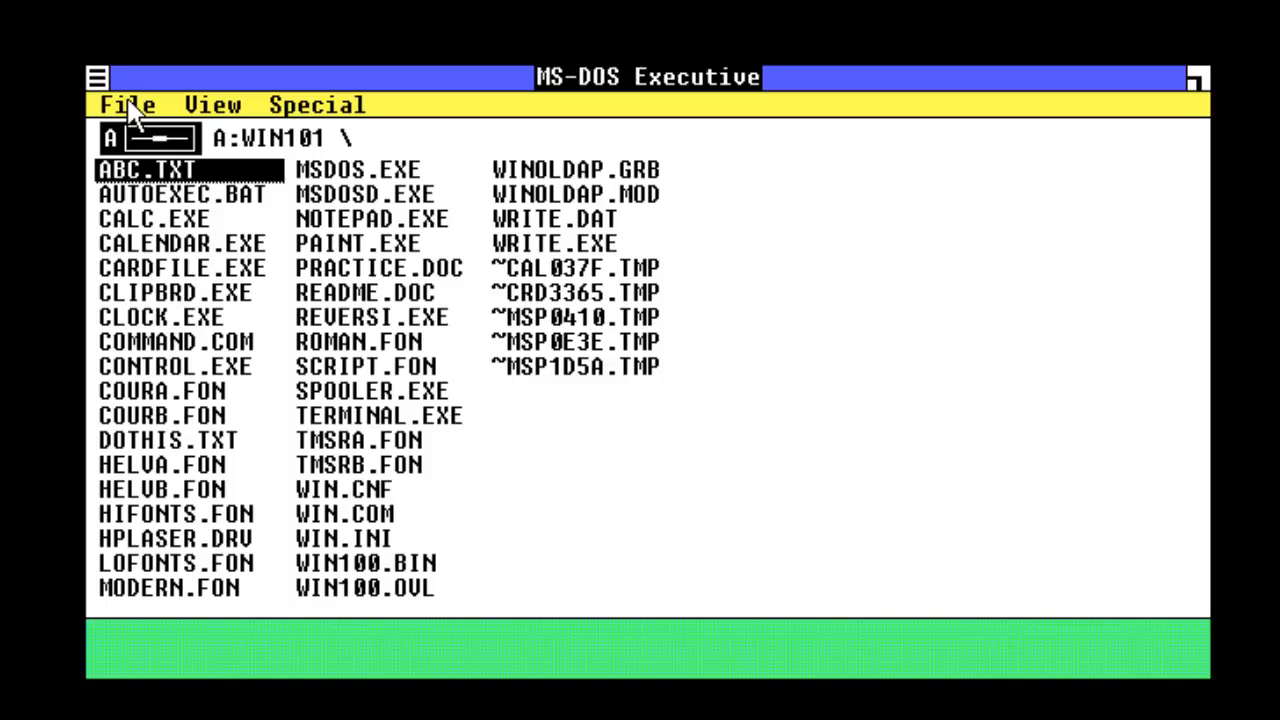
Browse the Executive menus, then open ABC.TXT and type 'This is the contents of the file ABC.TXT'.
left_click(127, 104)
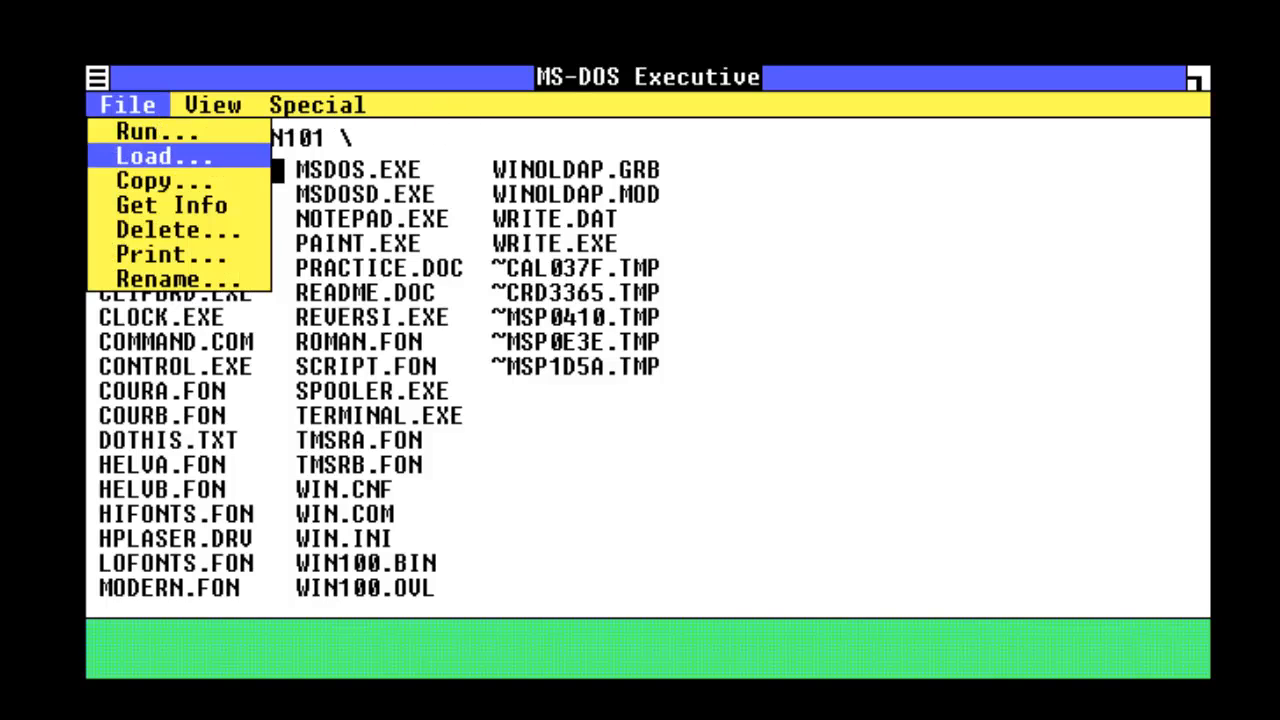
left_click(212, 104)
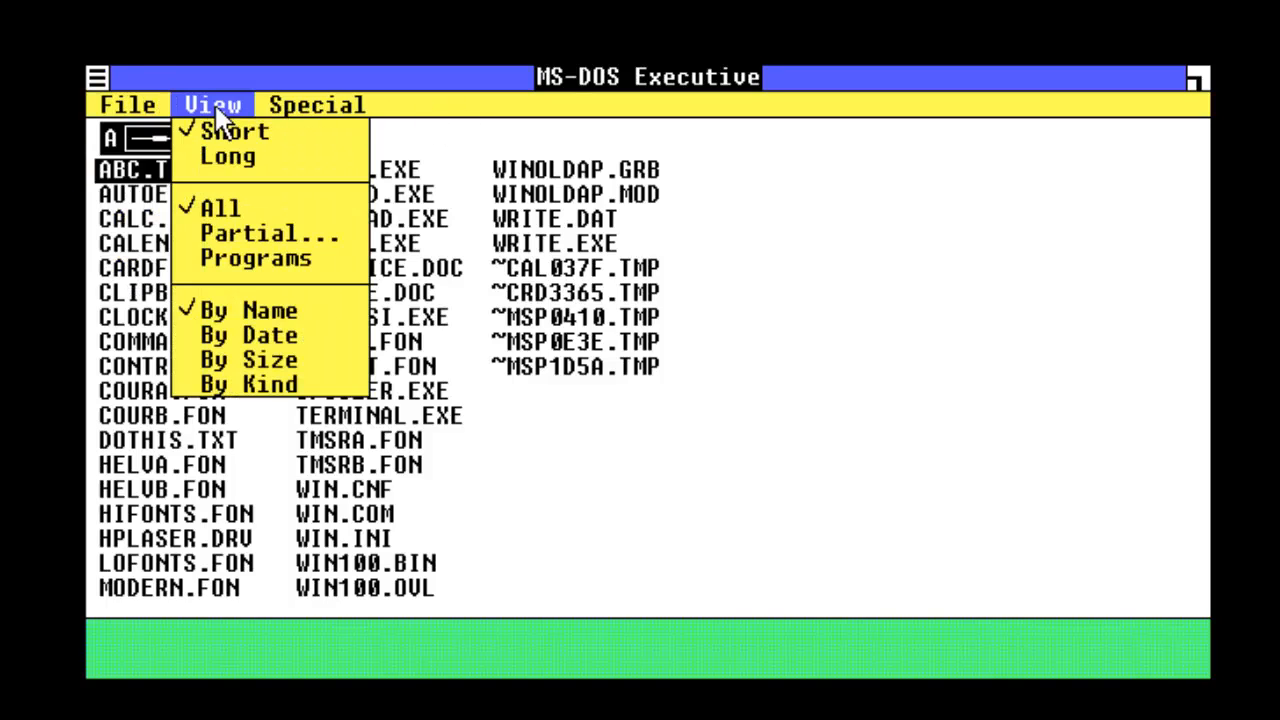
left_click(316, 104)
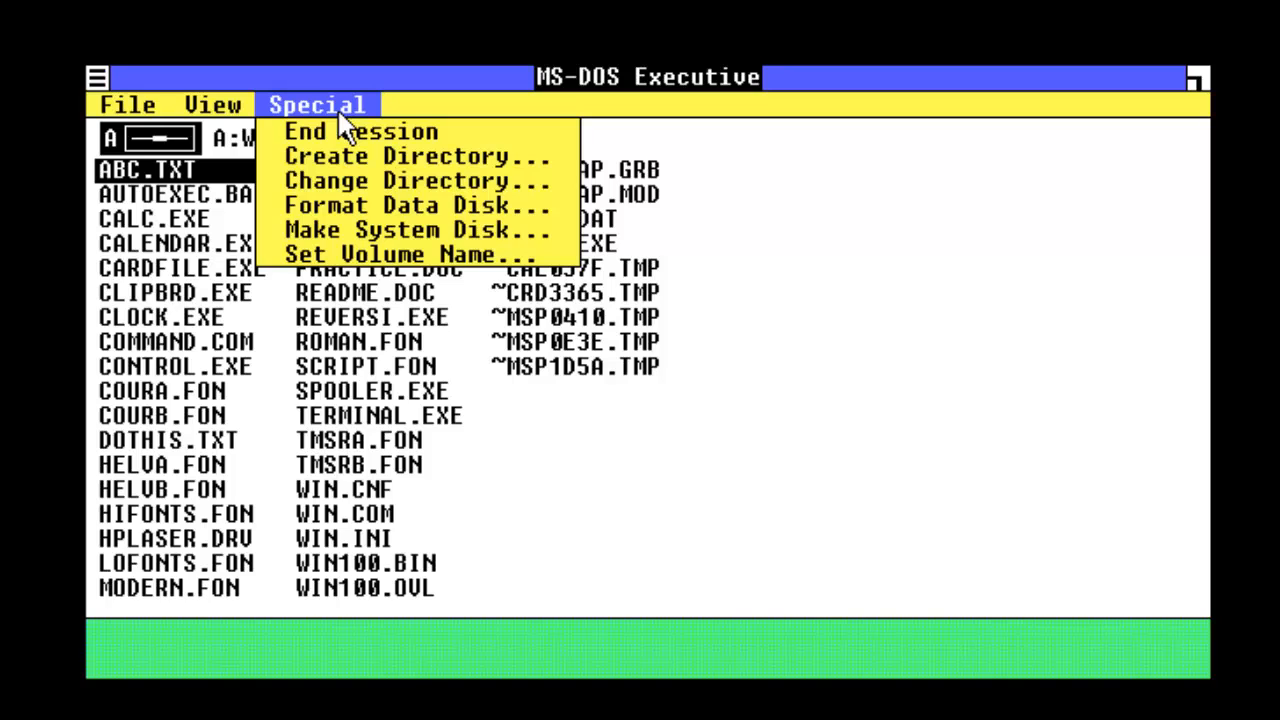
left_click(126, 104)
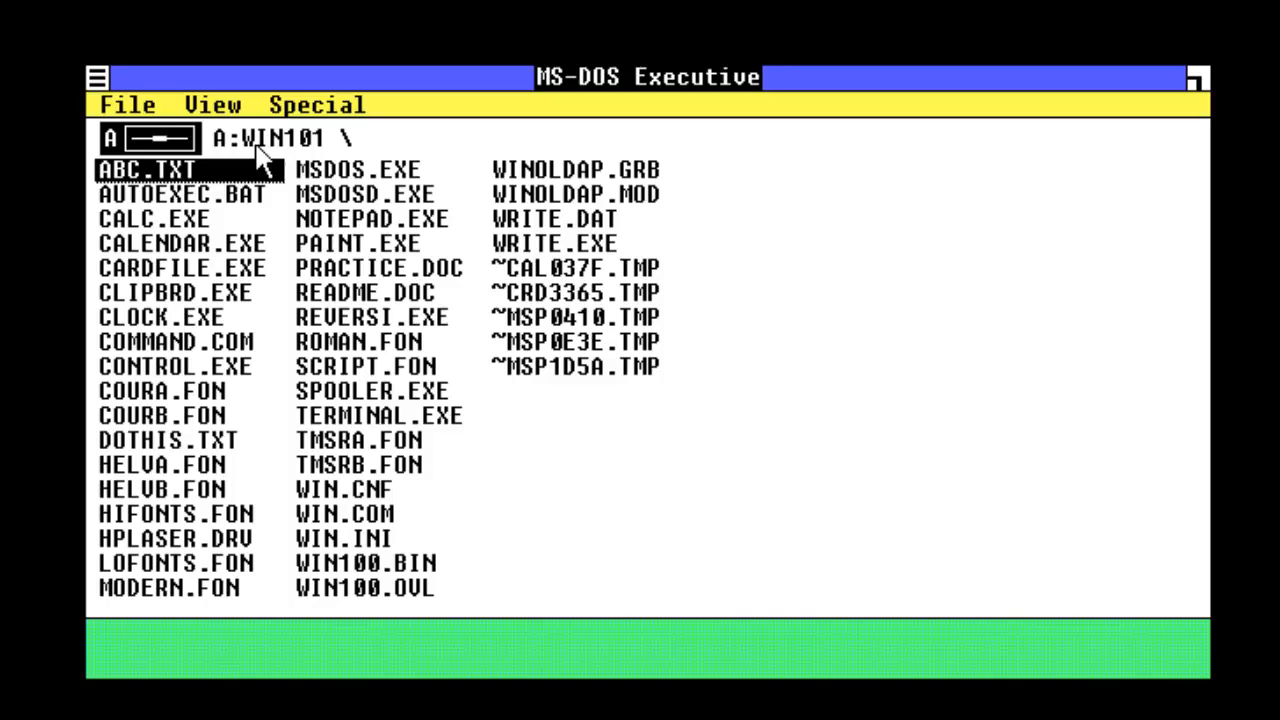
double_click(146, 169)
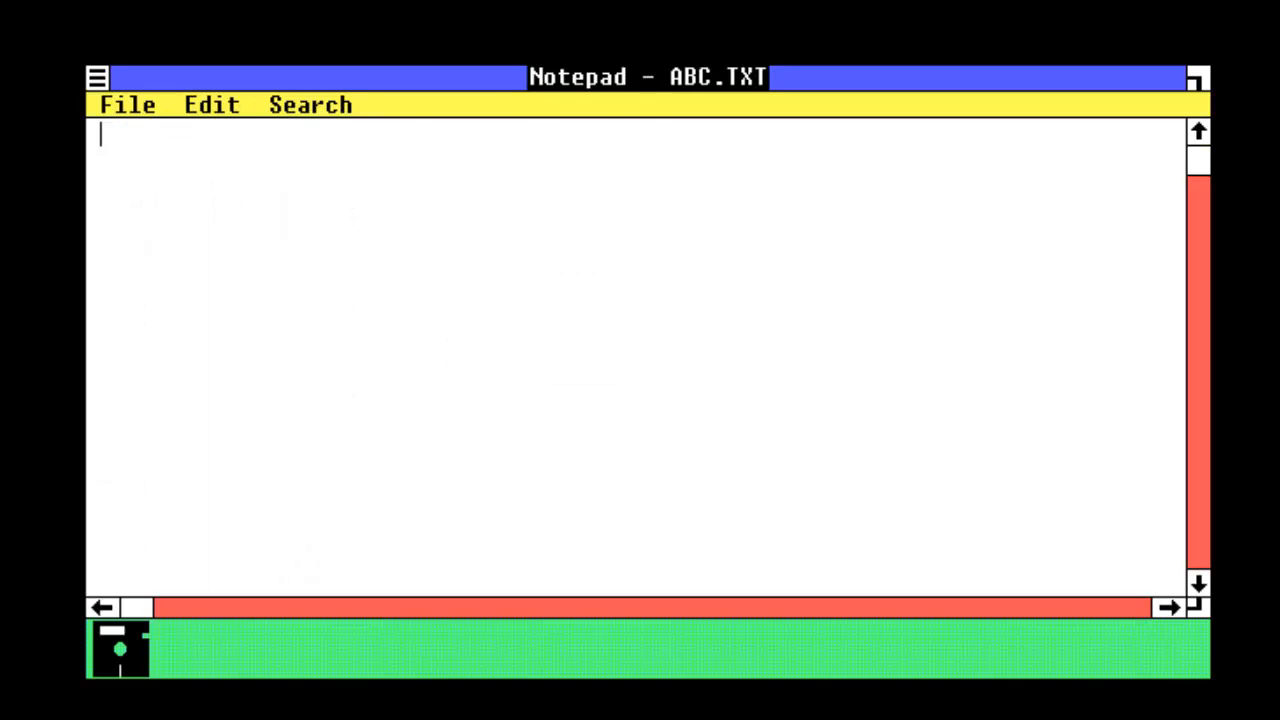
type("This is the contents of the file ABC.TXT")
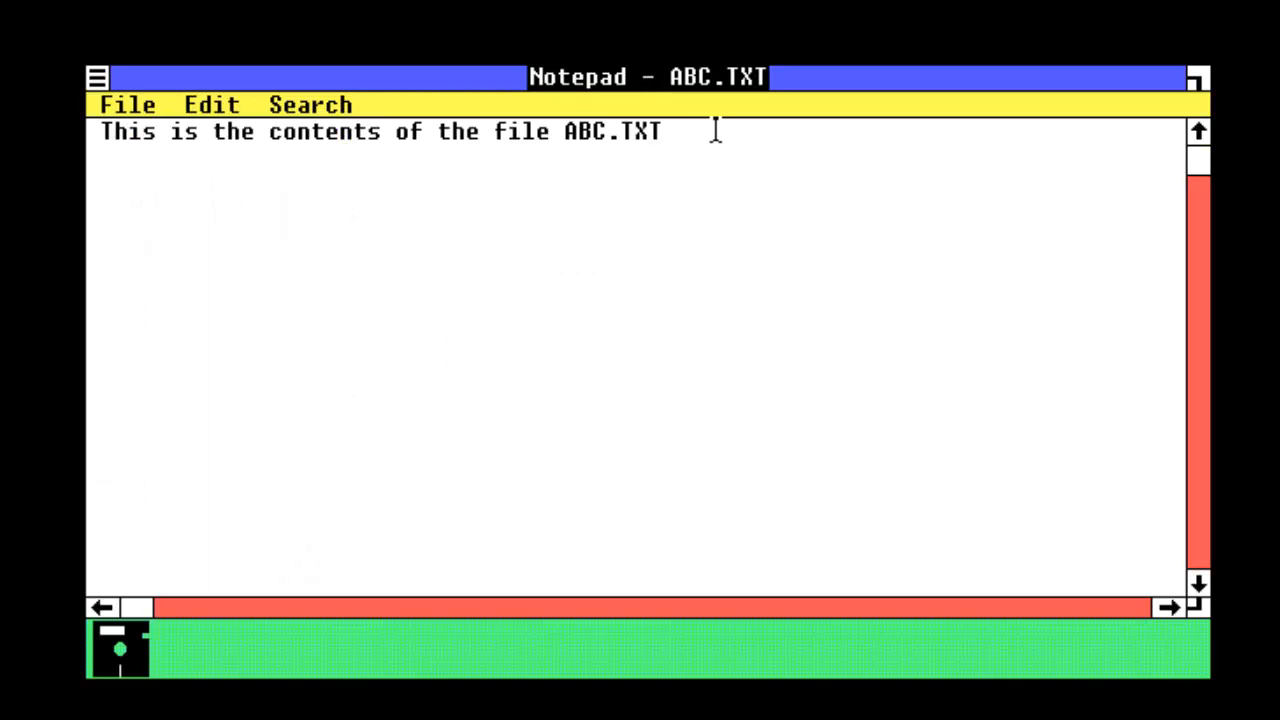
mouse_move(110, 90)
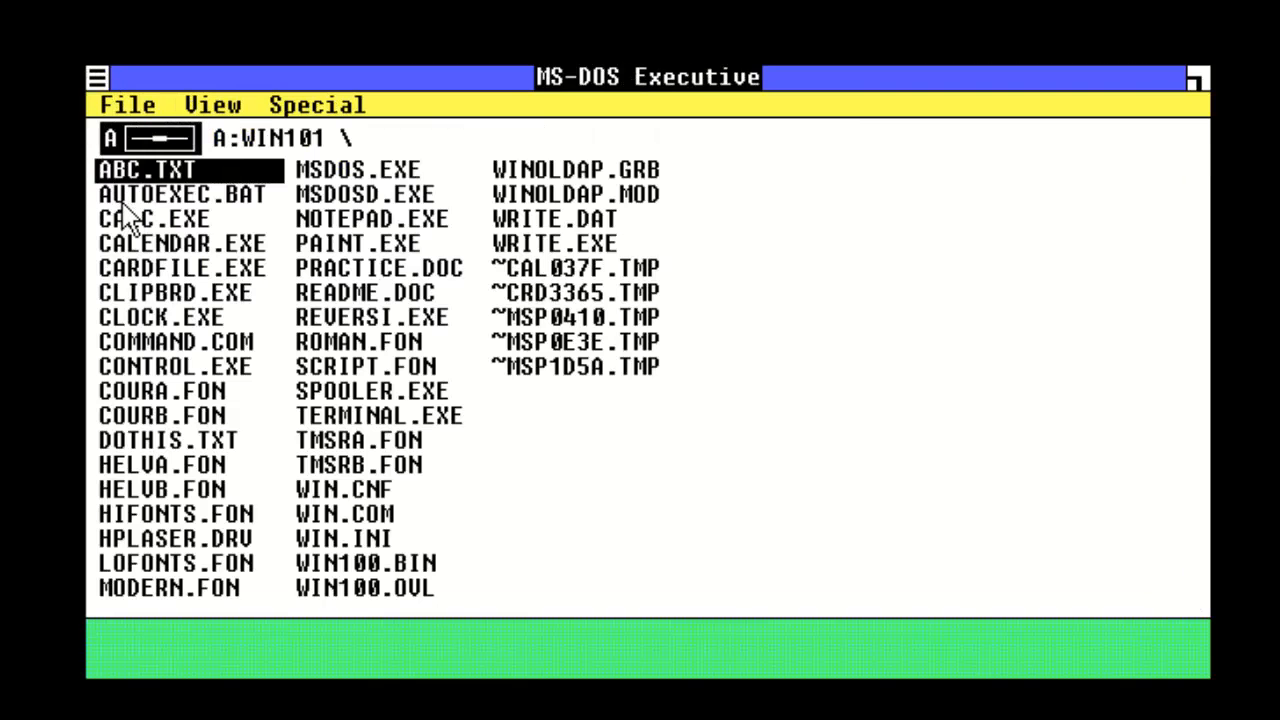
Select and launch CALC.EXE, then click on the Calculator keypad.
left_click(152, 218)
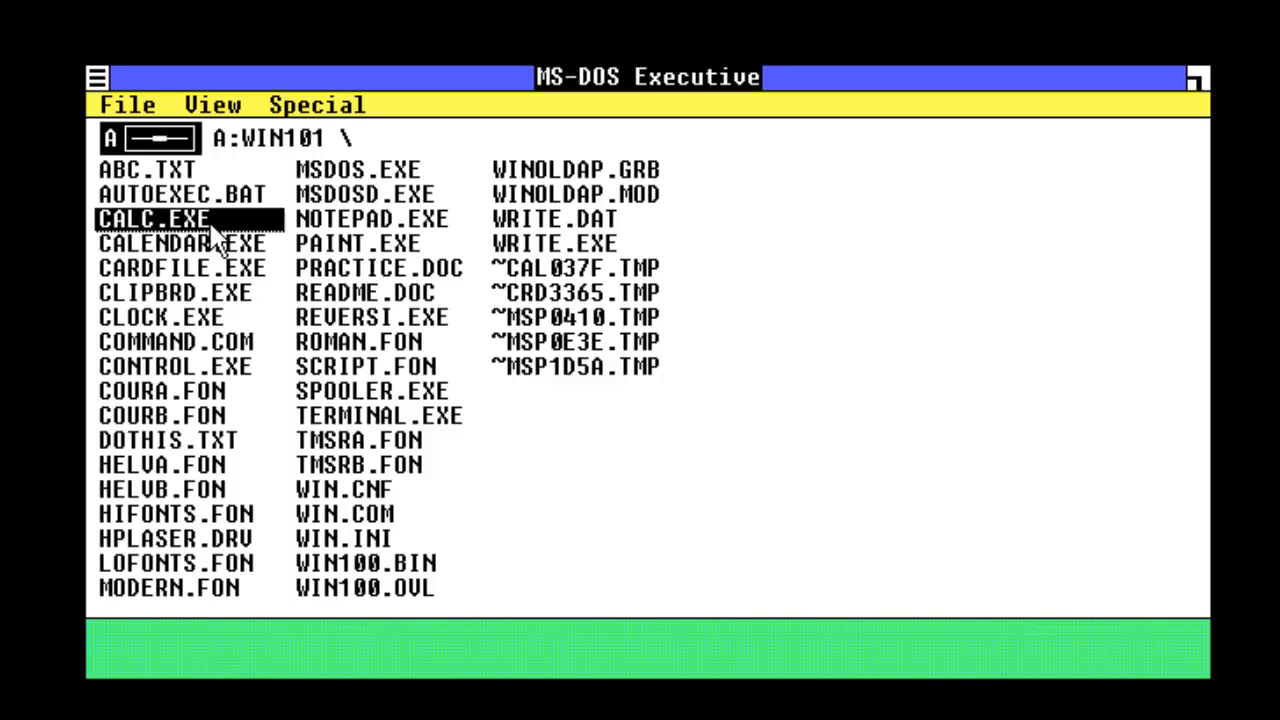
mouse_move(150, 240)
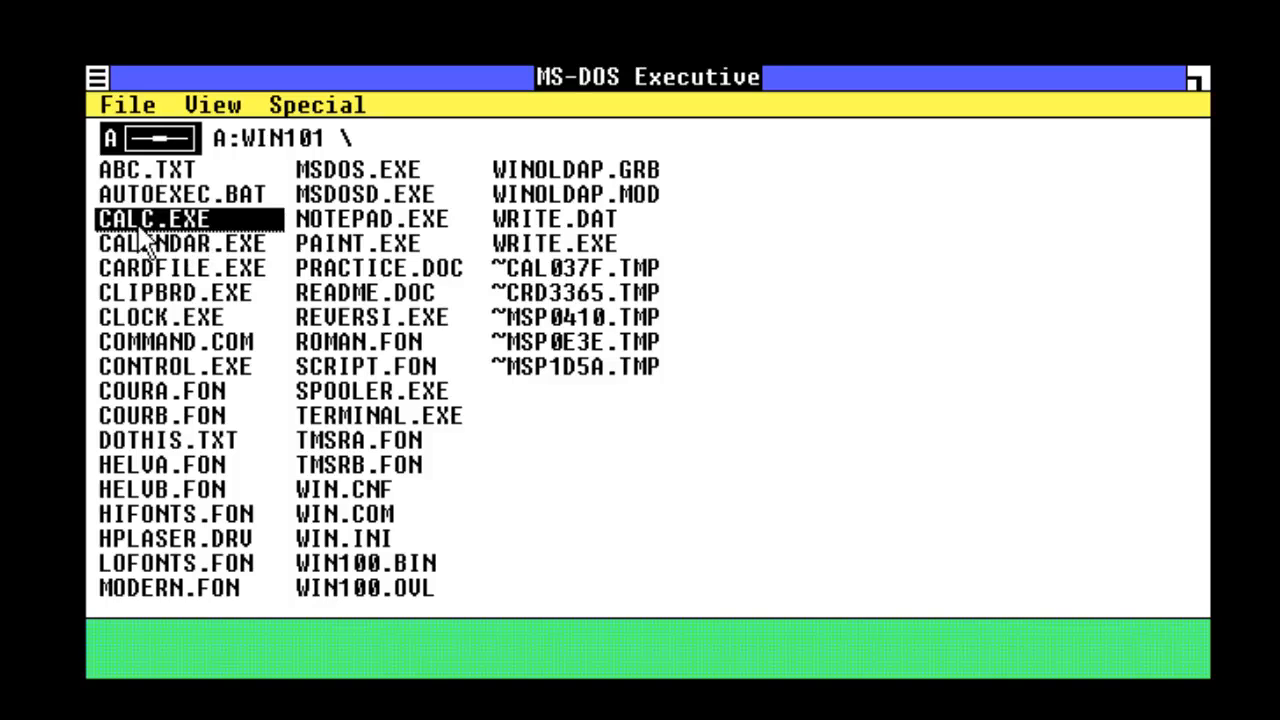
double_click(150, 218)
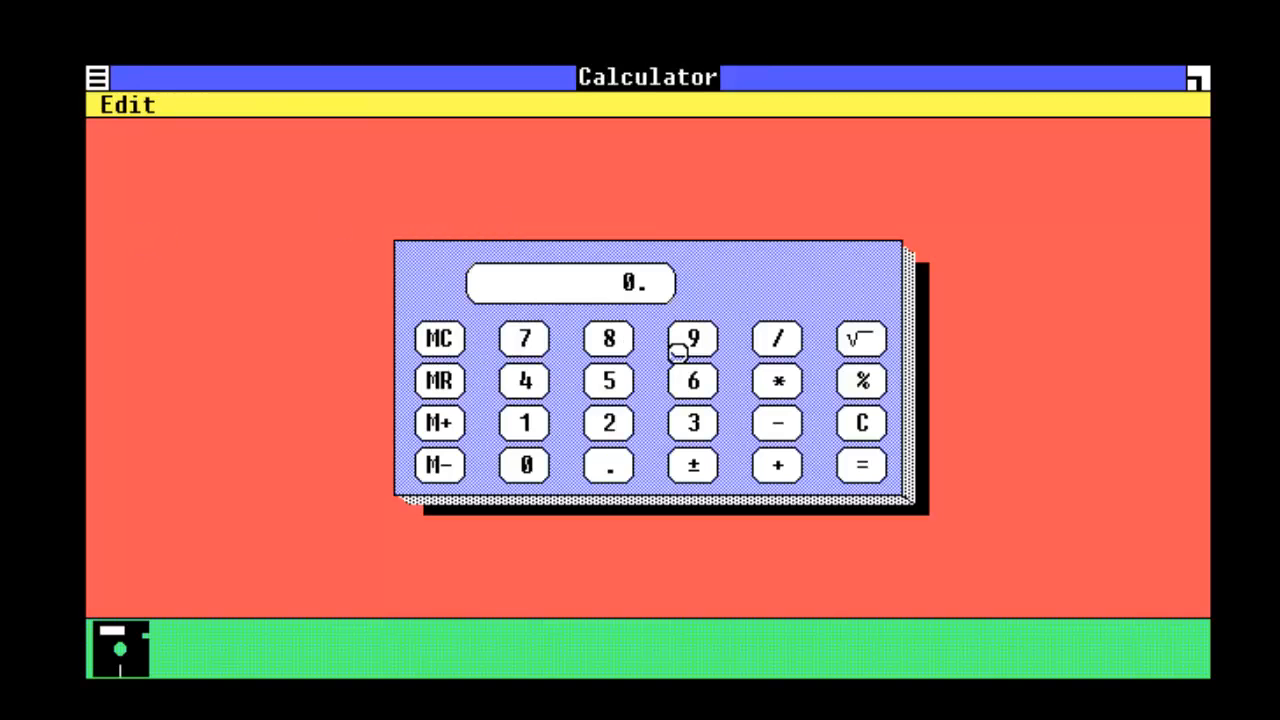
left_click(693, 338)
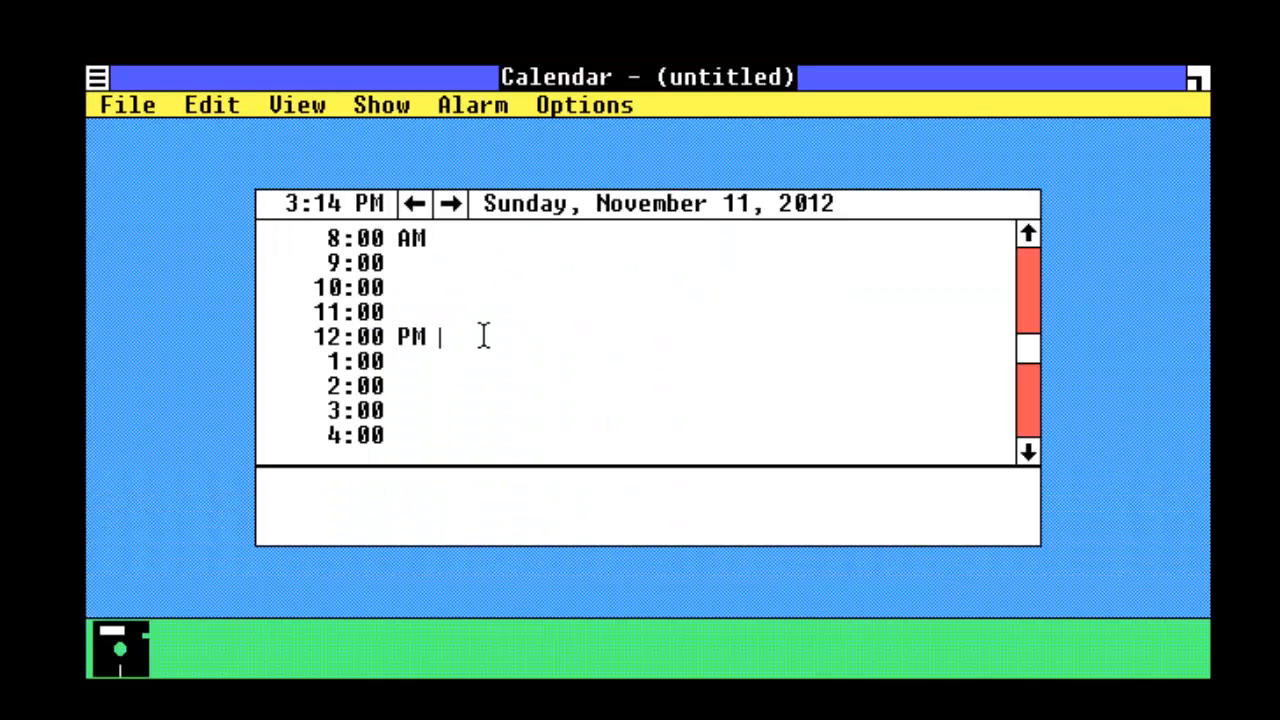
Enter 'Upload youtube video!! :P' at noon, confirm saving, and name the file CALENDER.CAL.
type("U")
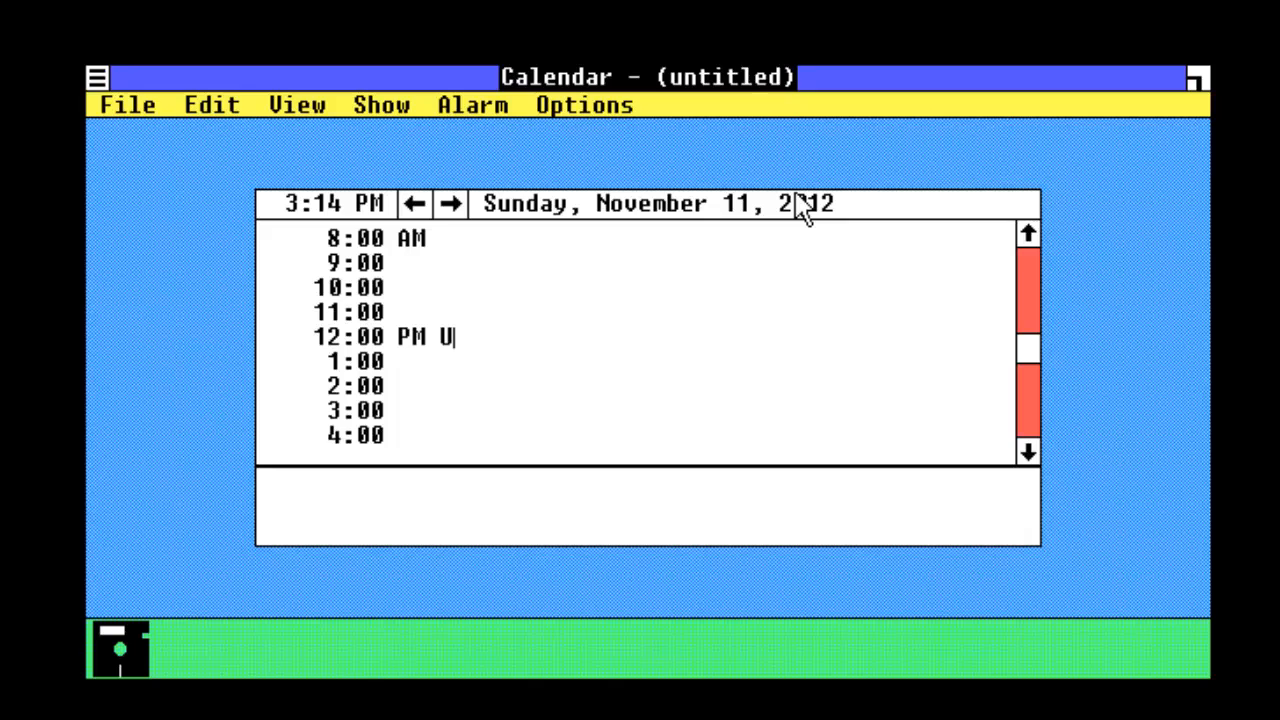
type("pload youtube")
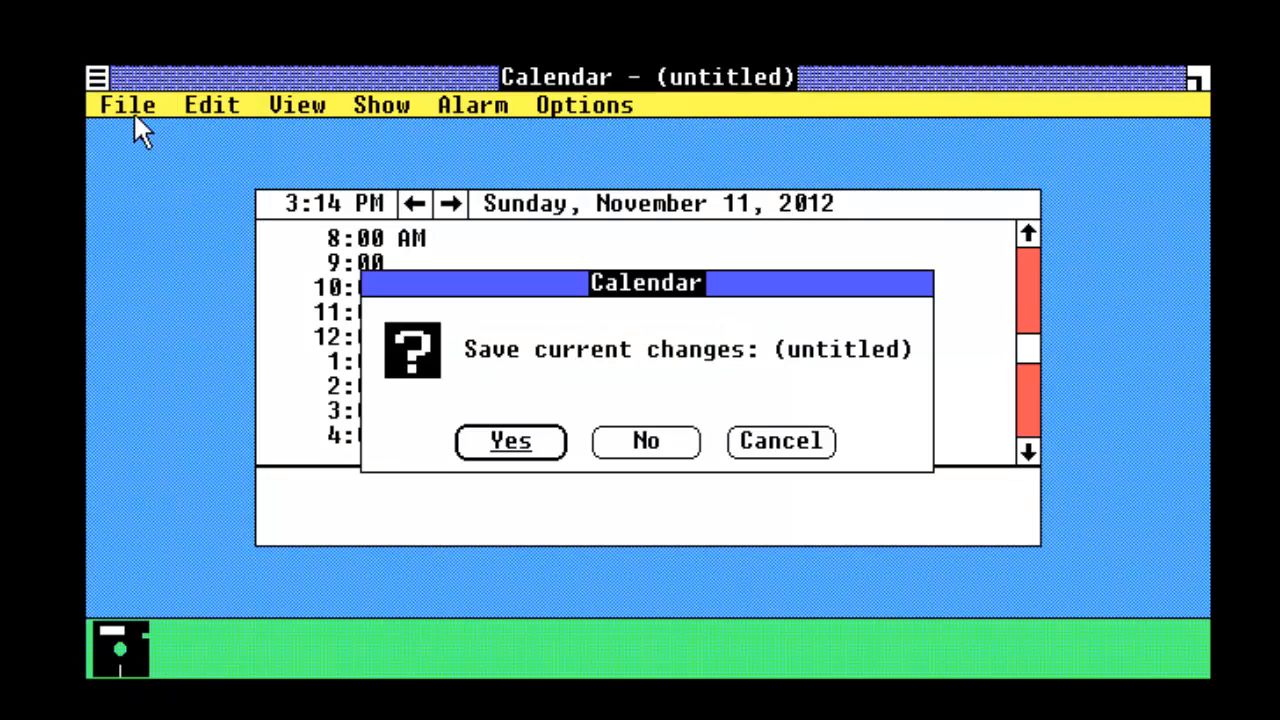
left_click(510, 441)
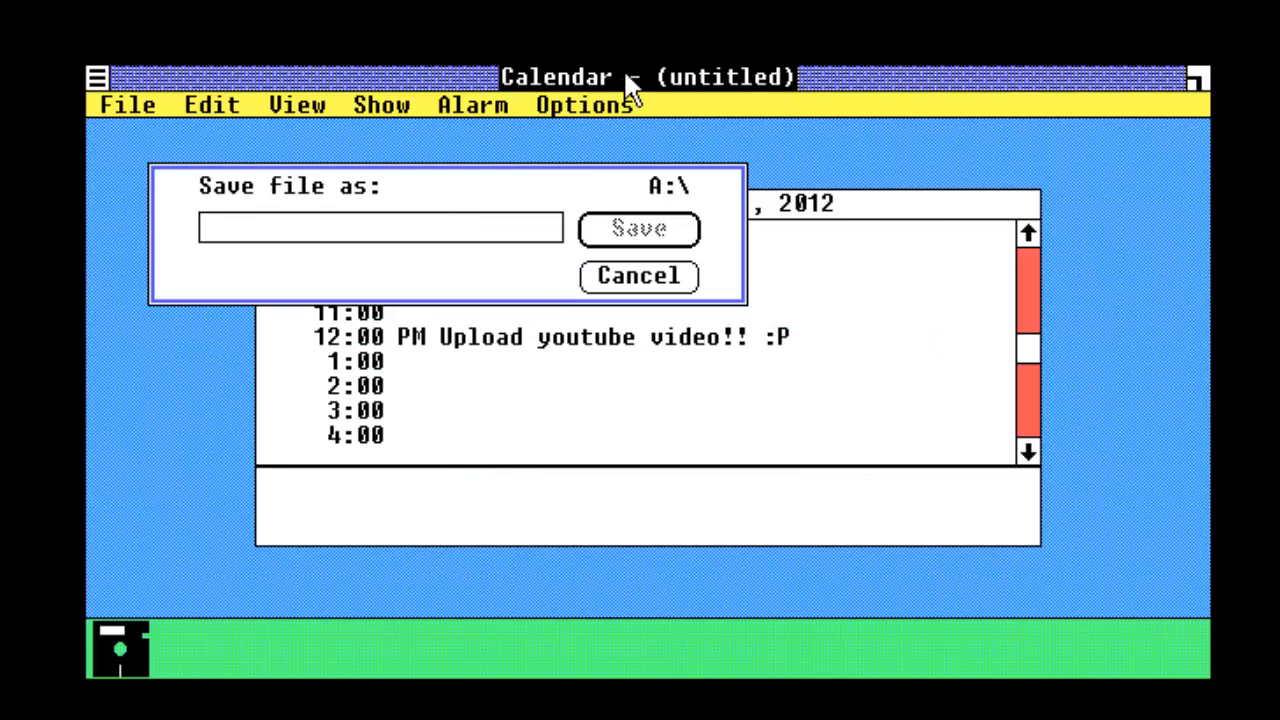
type("Calen")
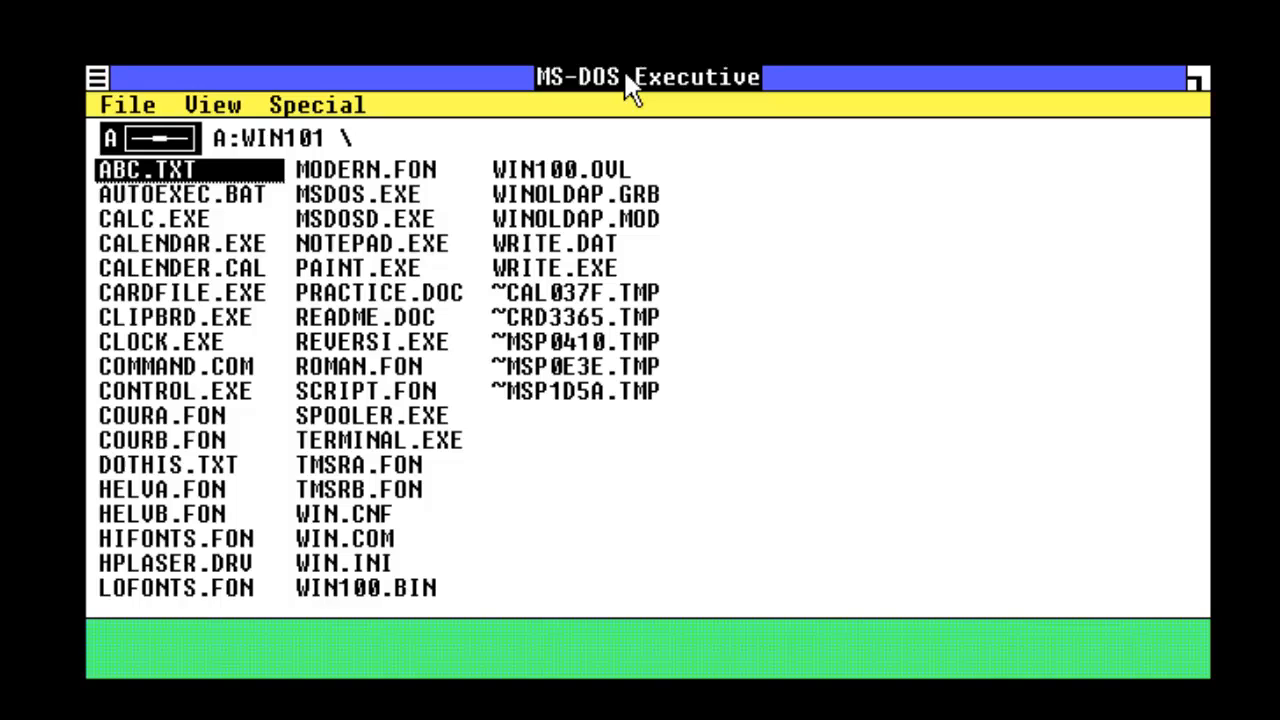
mouse_move(185, 268)
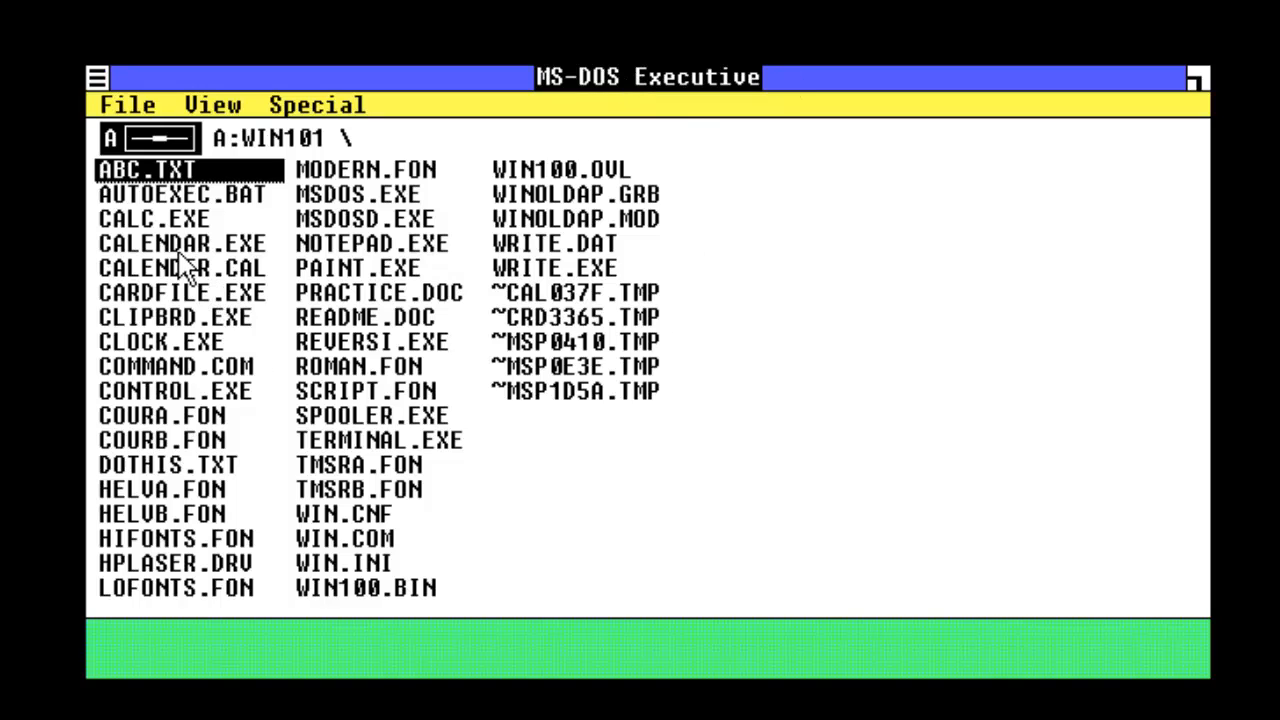
double_click(180, 267)
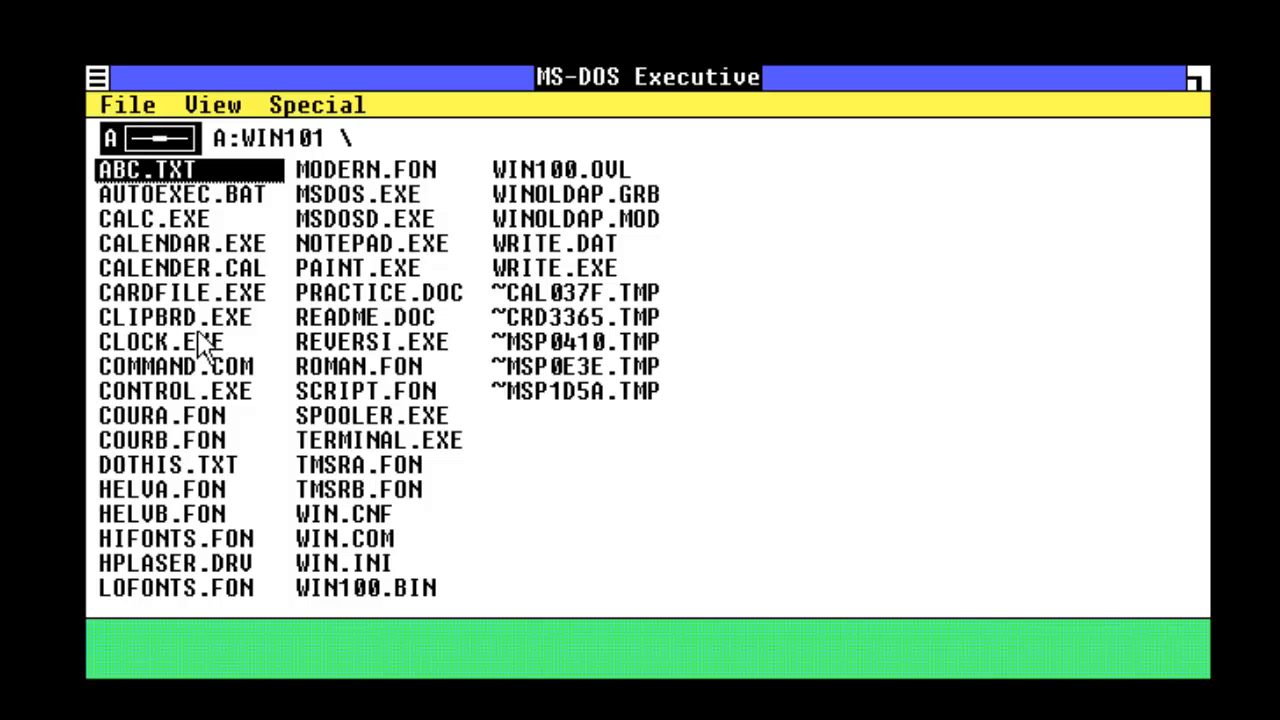
Launch Cardfile, type test text on a card, then start a new file without saving it.
double_click(181, 292)
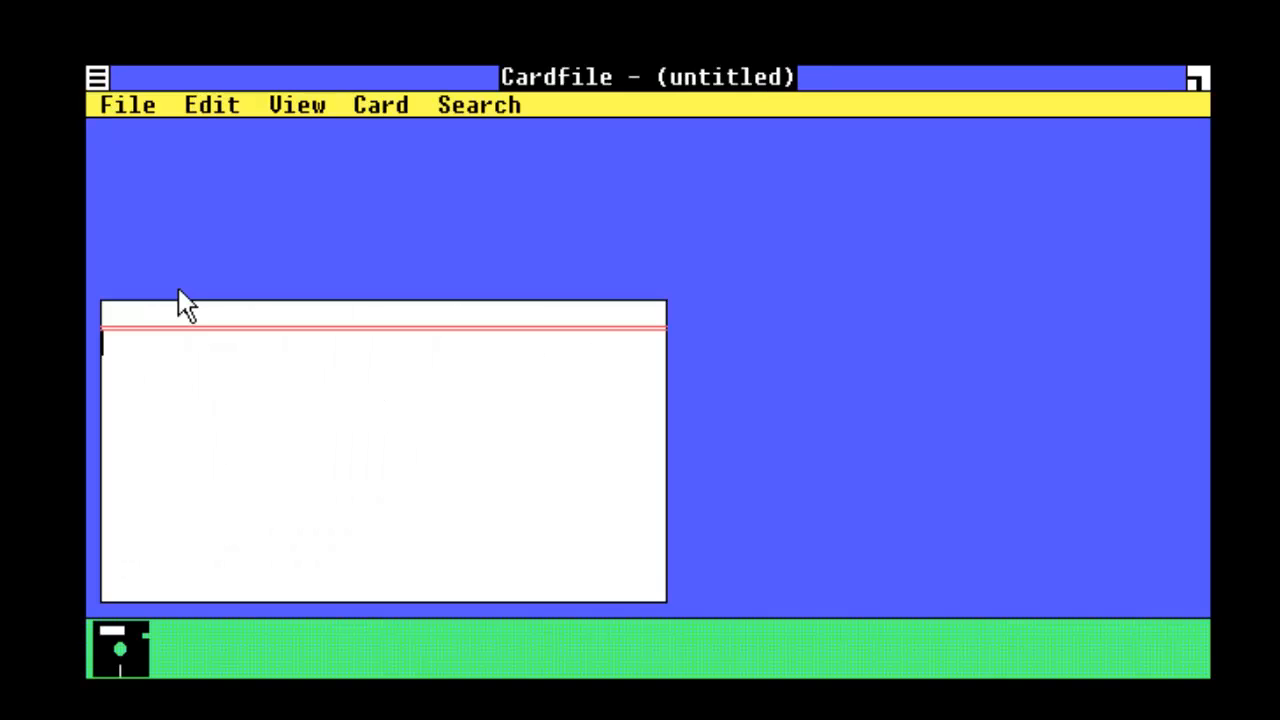
type("dfbdfbdfbdfbdfbdfbdfb")
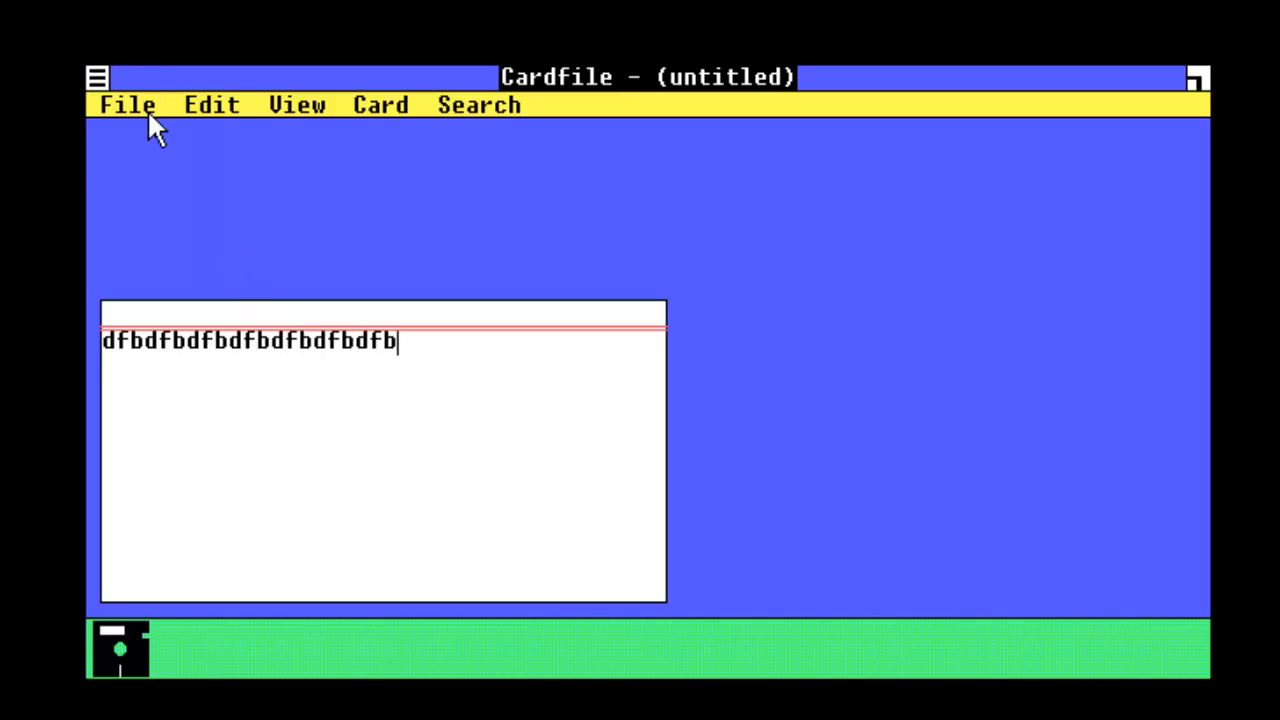
left_click(296, 104)
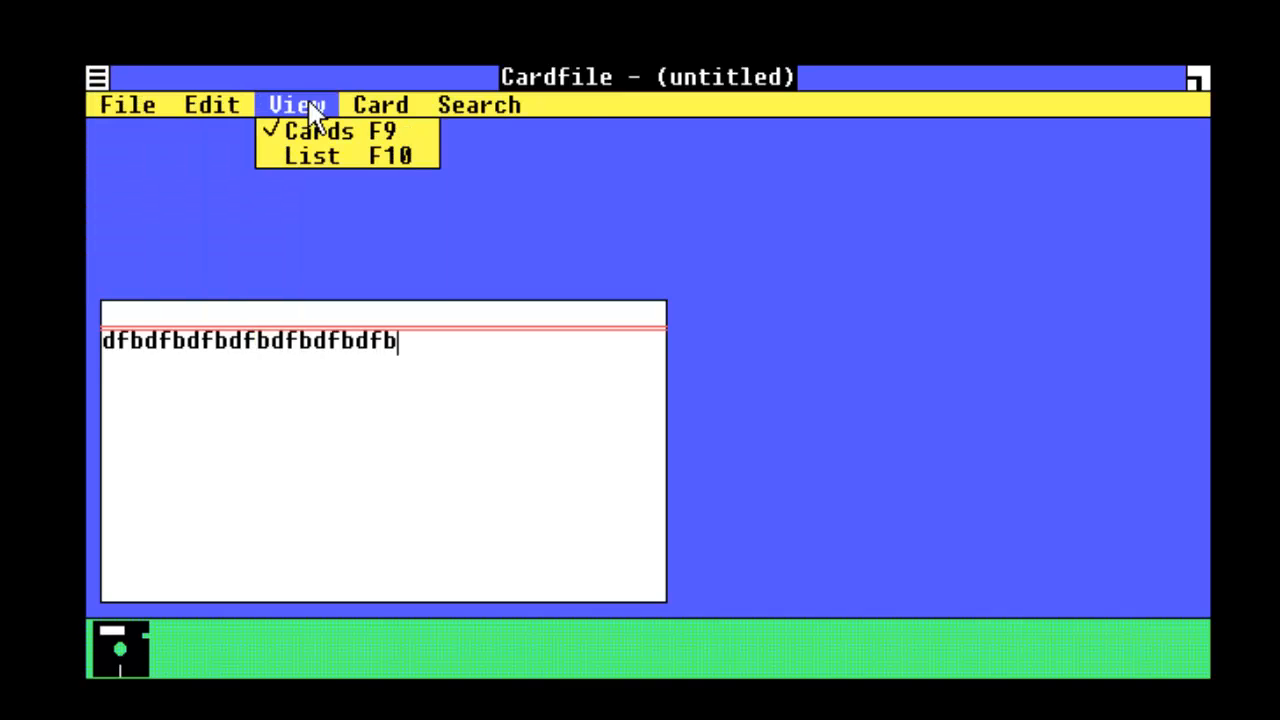
left_click(126, 104)
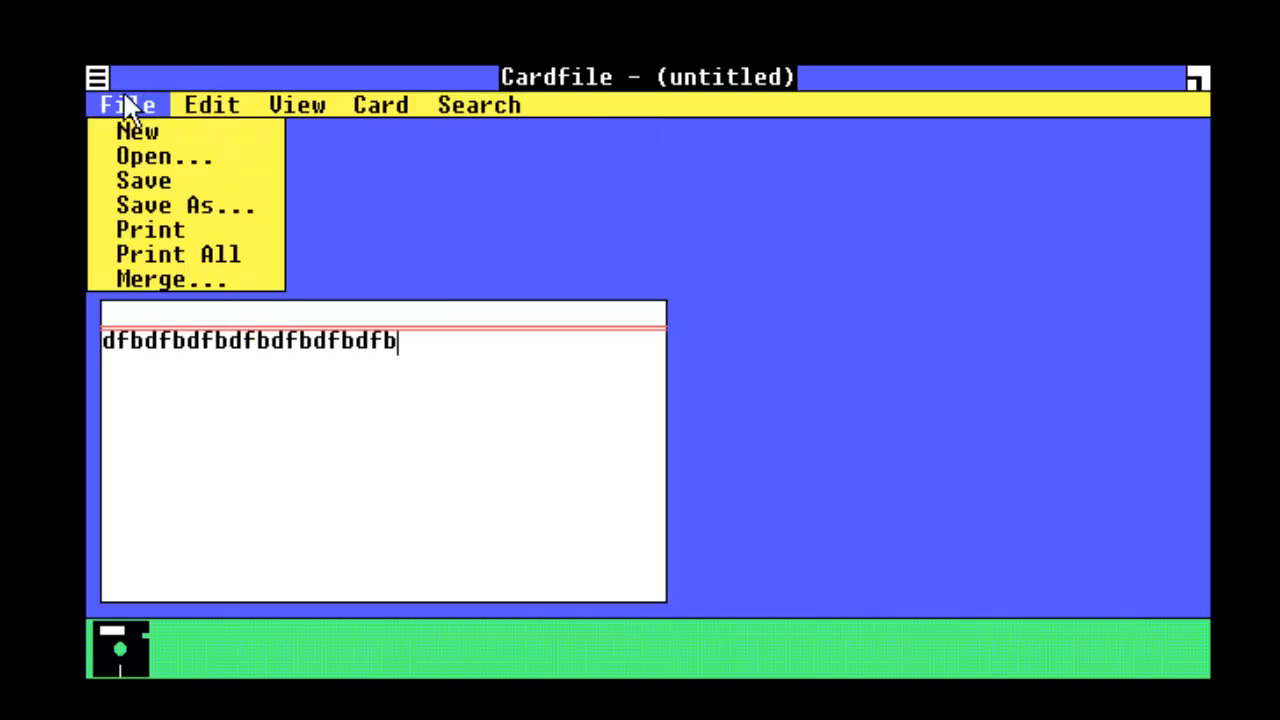
left_click(137, 130)
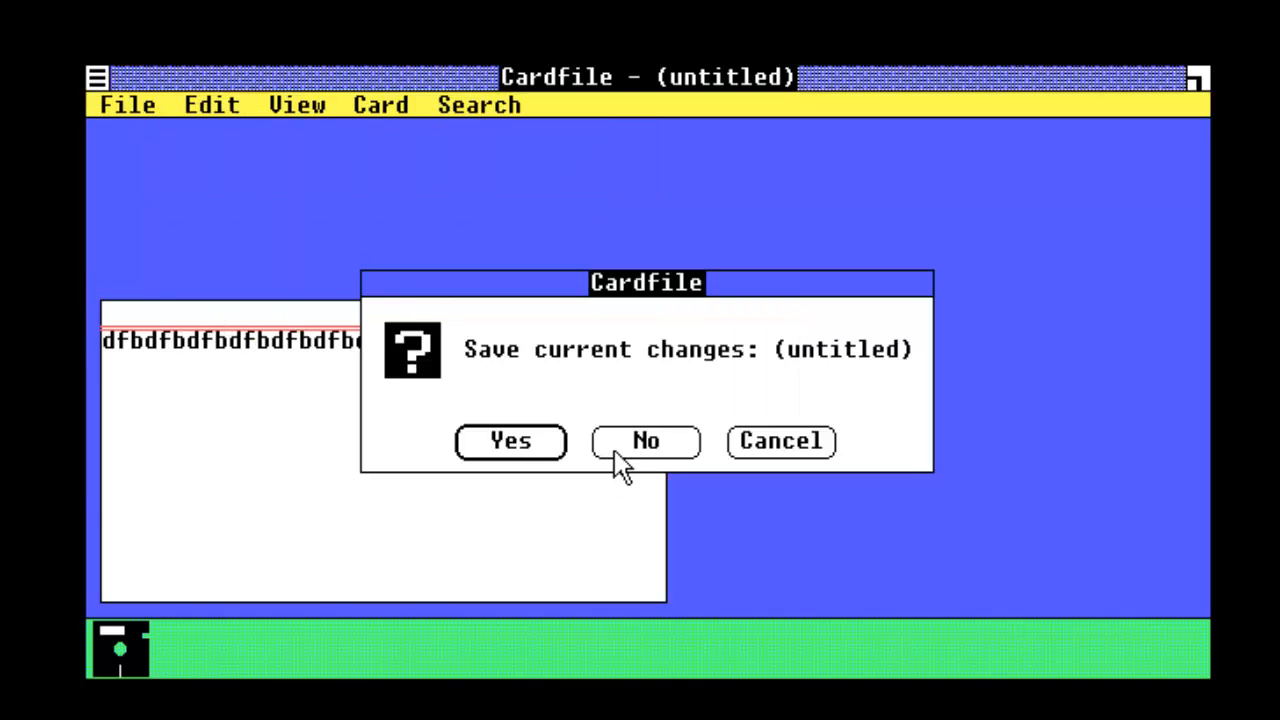
left_click(645, 441)
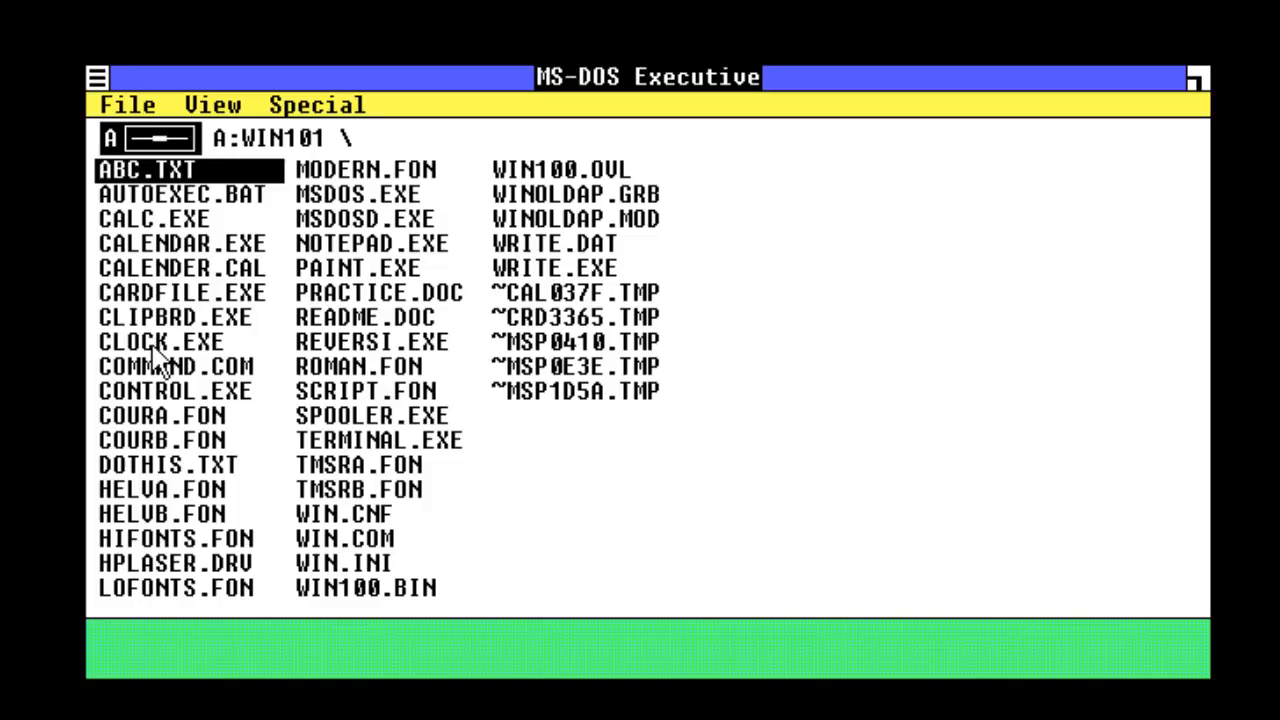
double_click(161, 341)
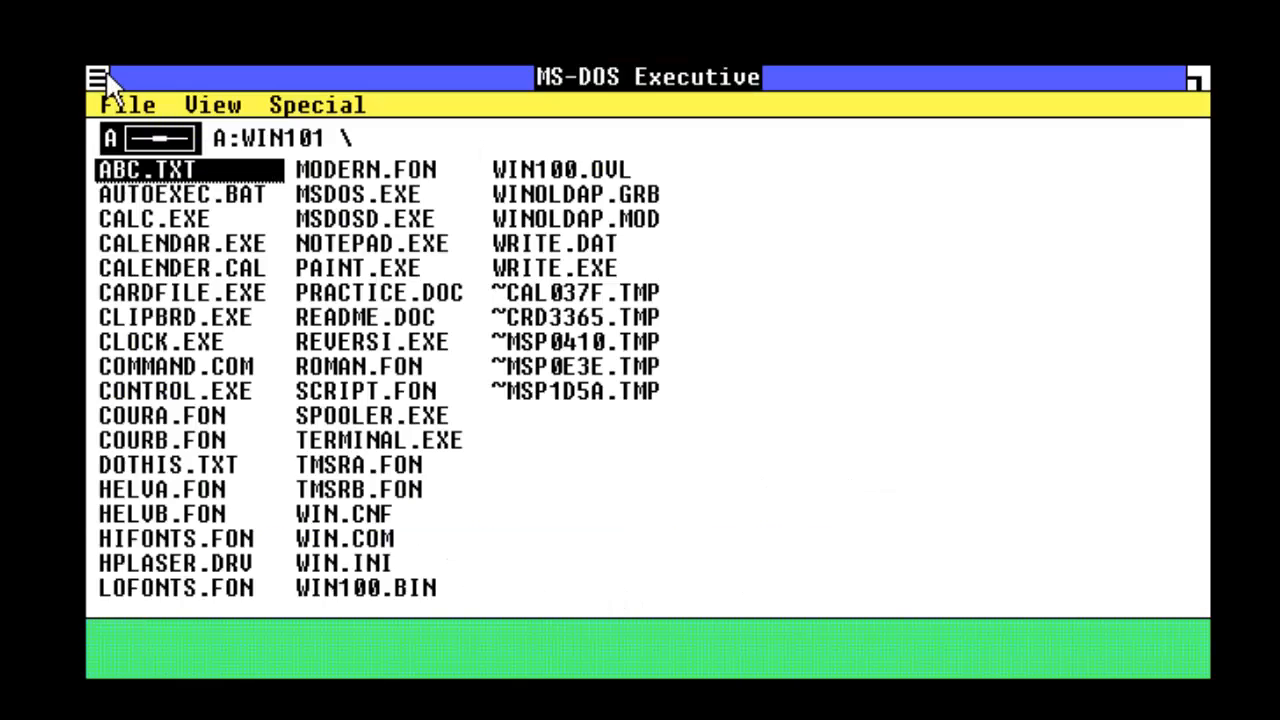
left_click(180, 390)
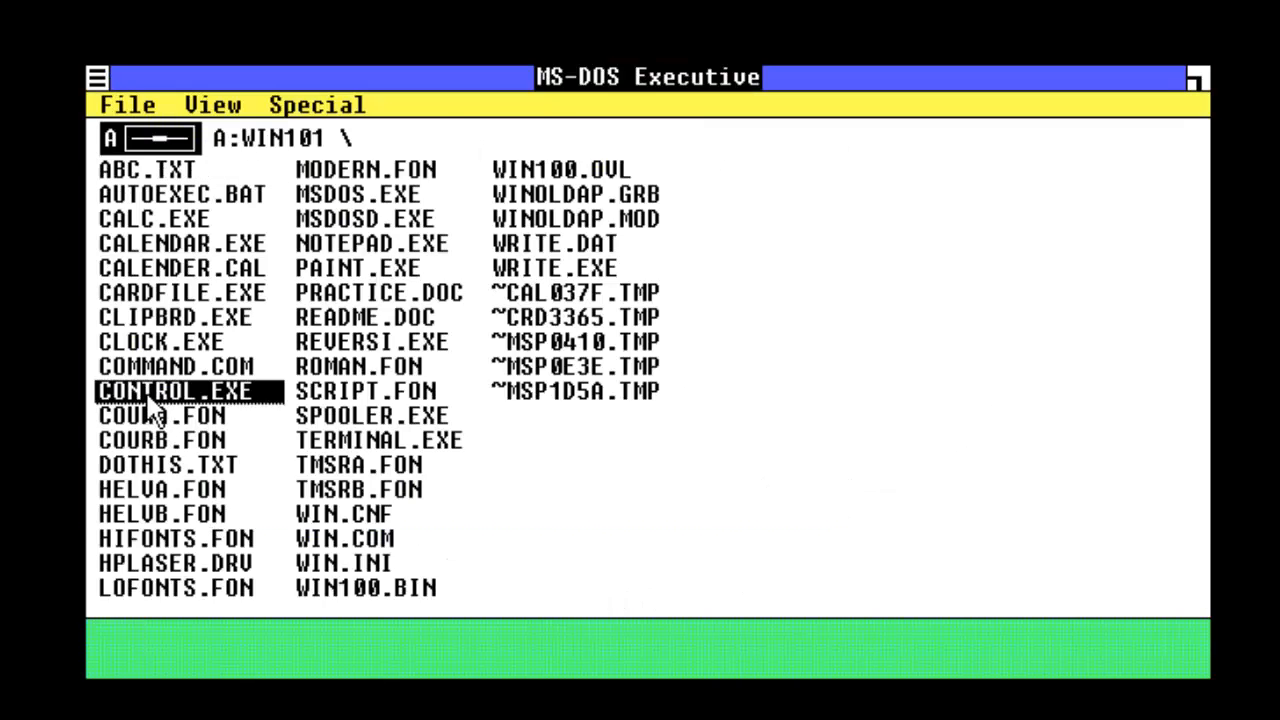
double_click(178, 390)
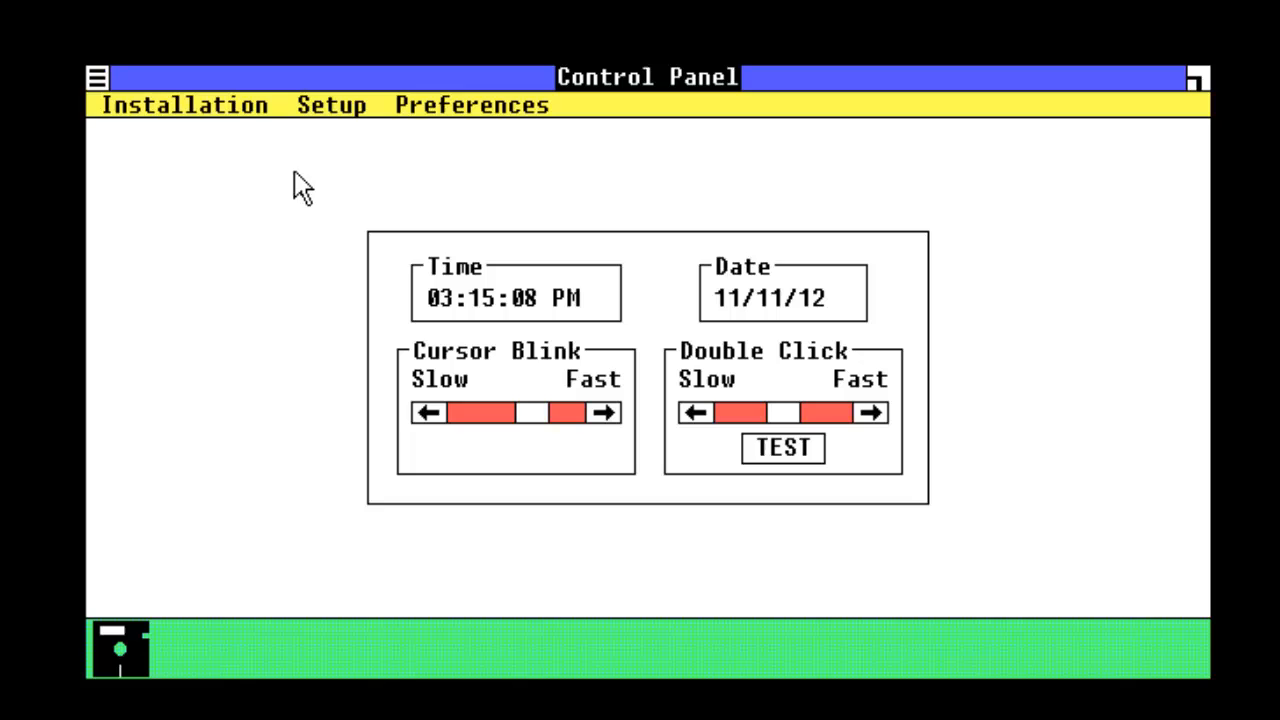
left_click(331, 104)
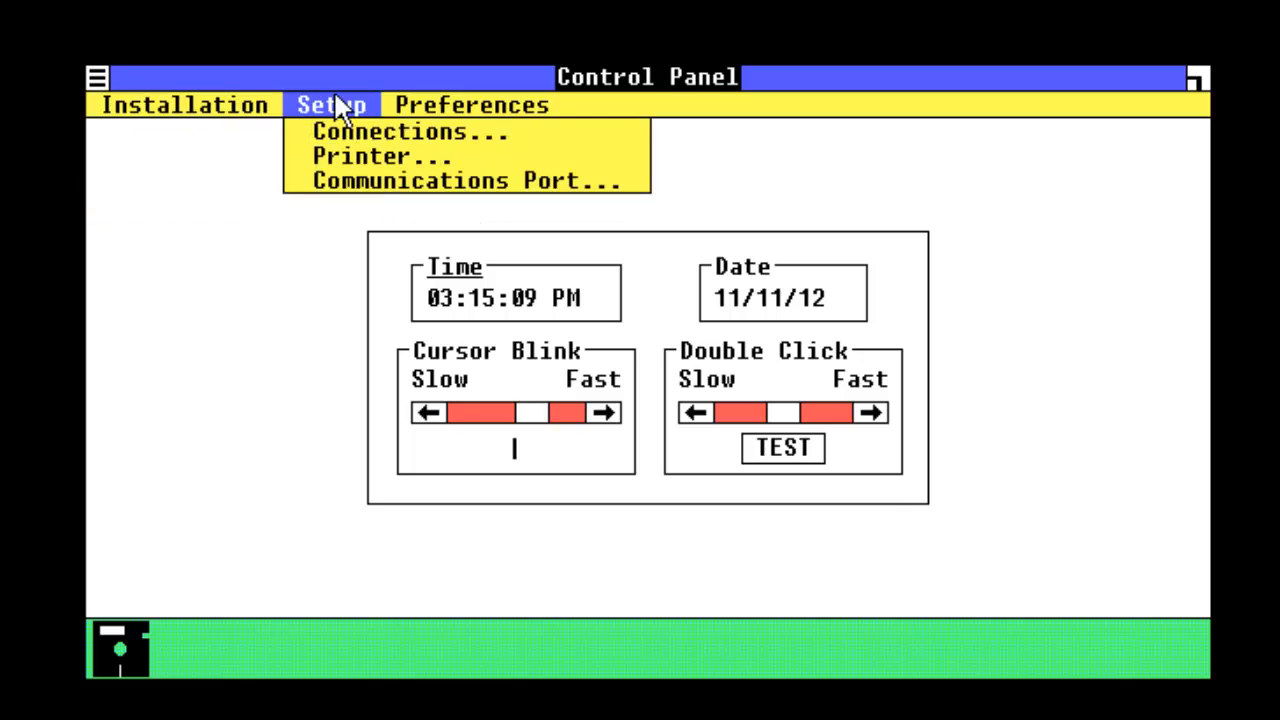
left_click(471, 104)
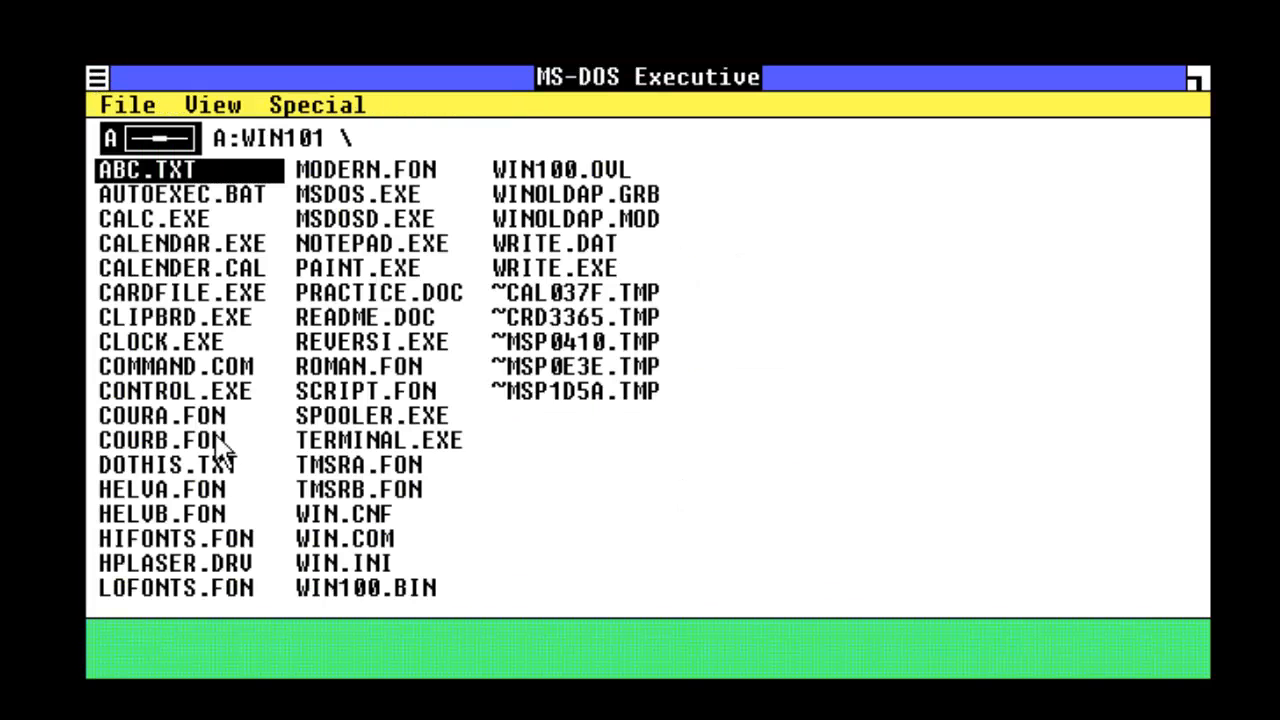
mouse_move(220, 400)
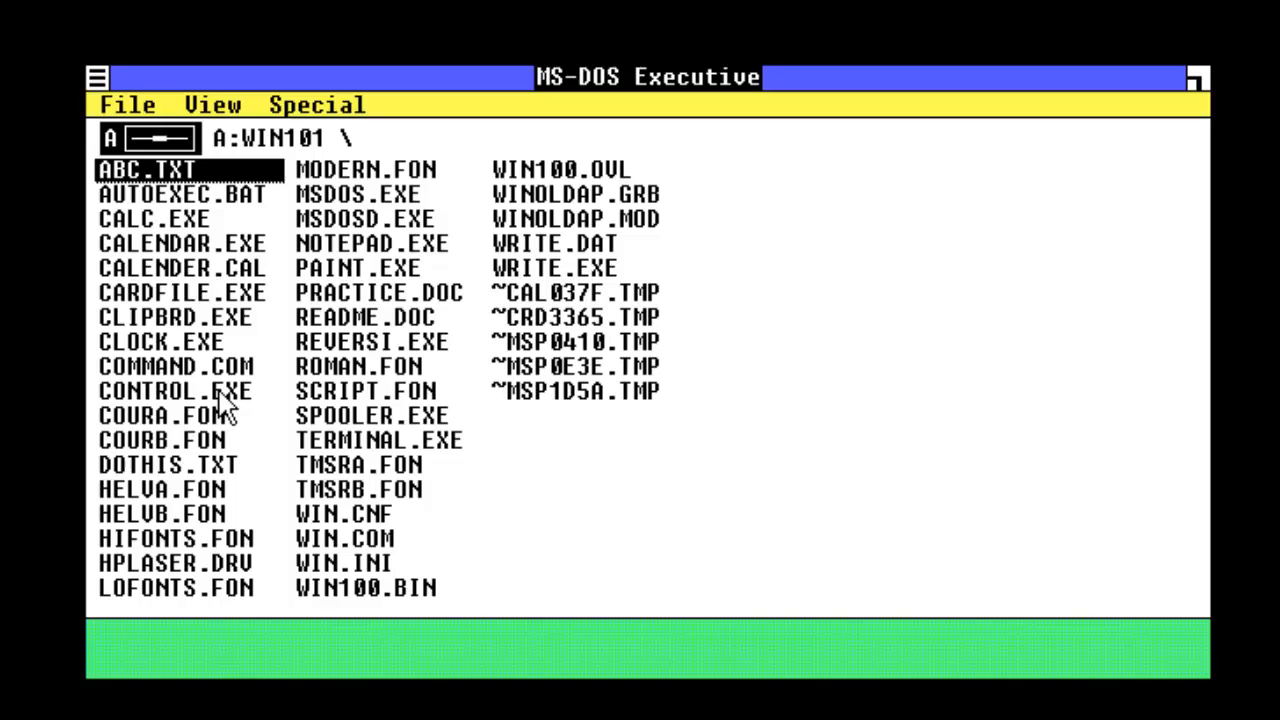
mouse_move(287, 405)
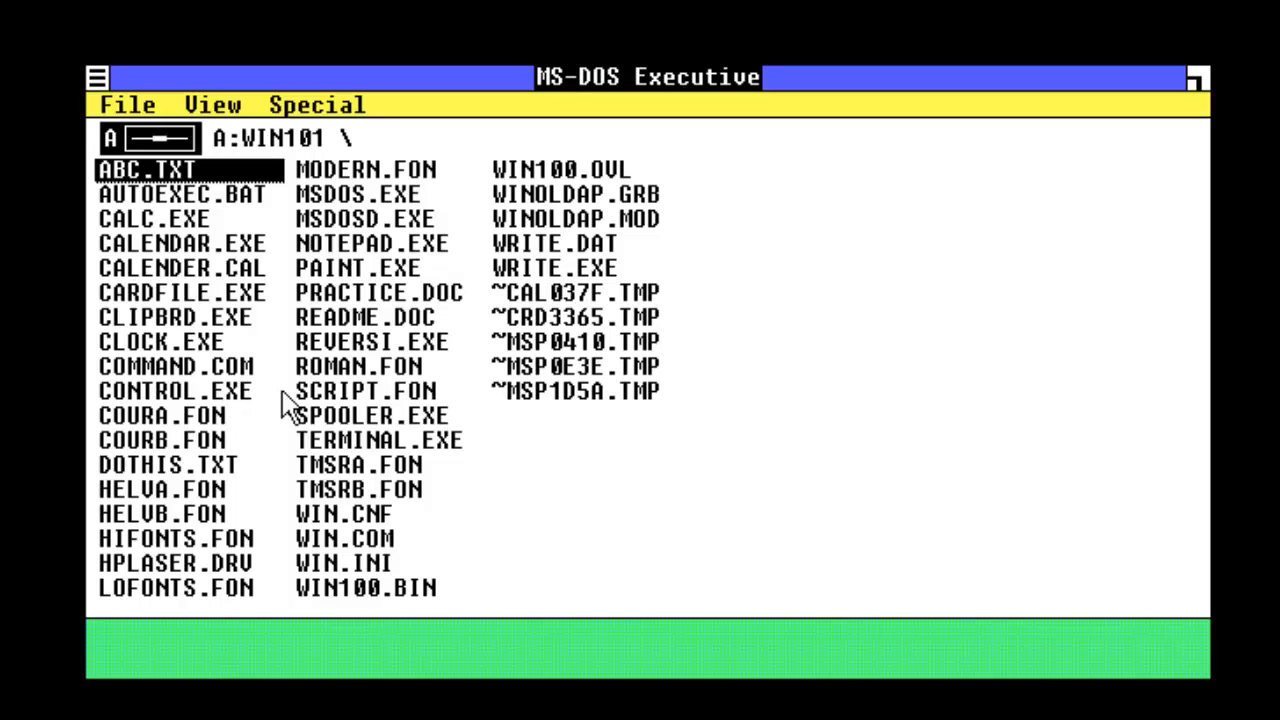
mouse_move(283, 403)
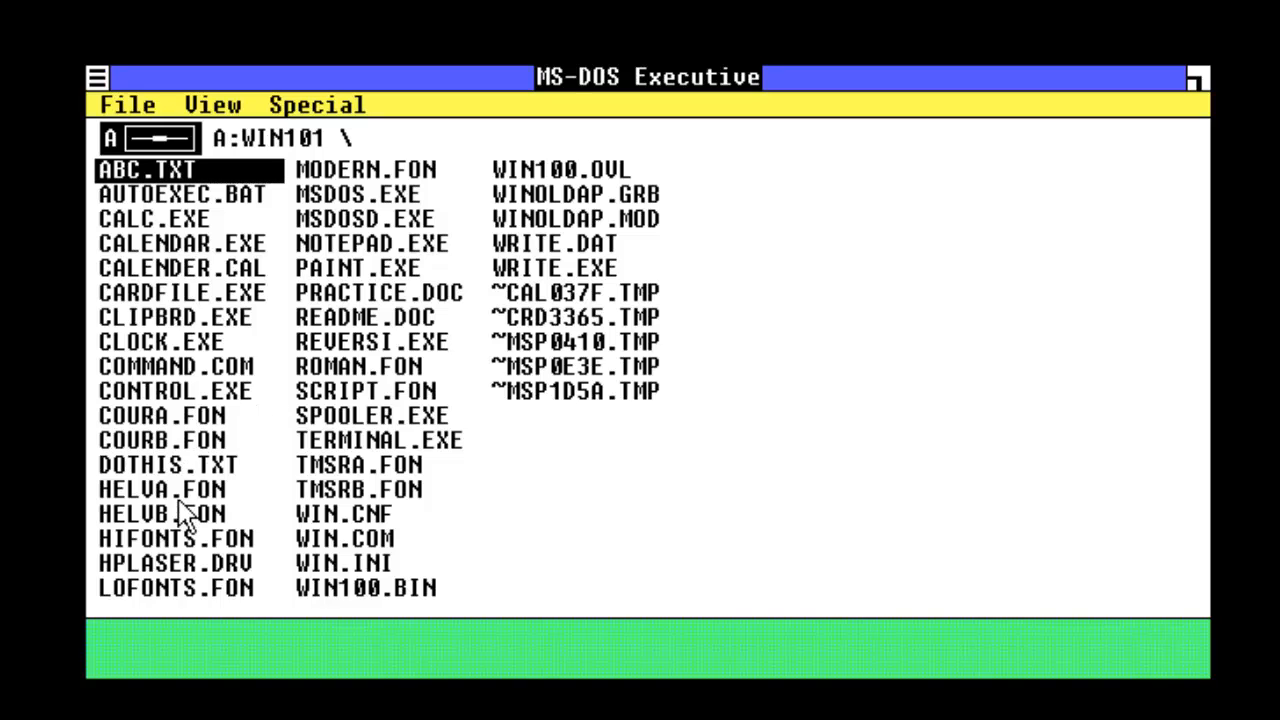
double_click(166, 464)
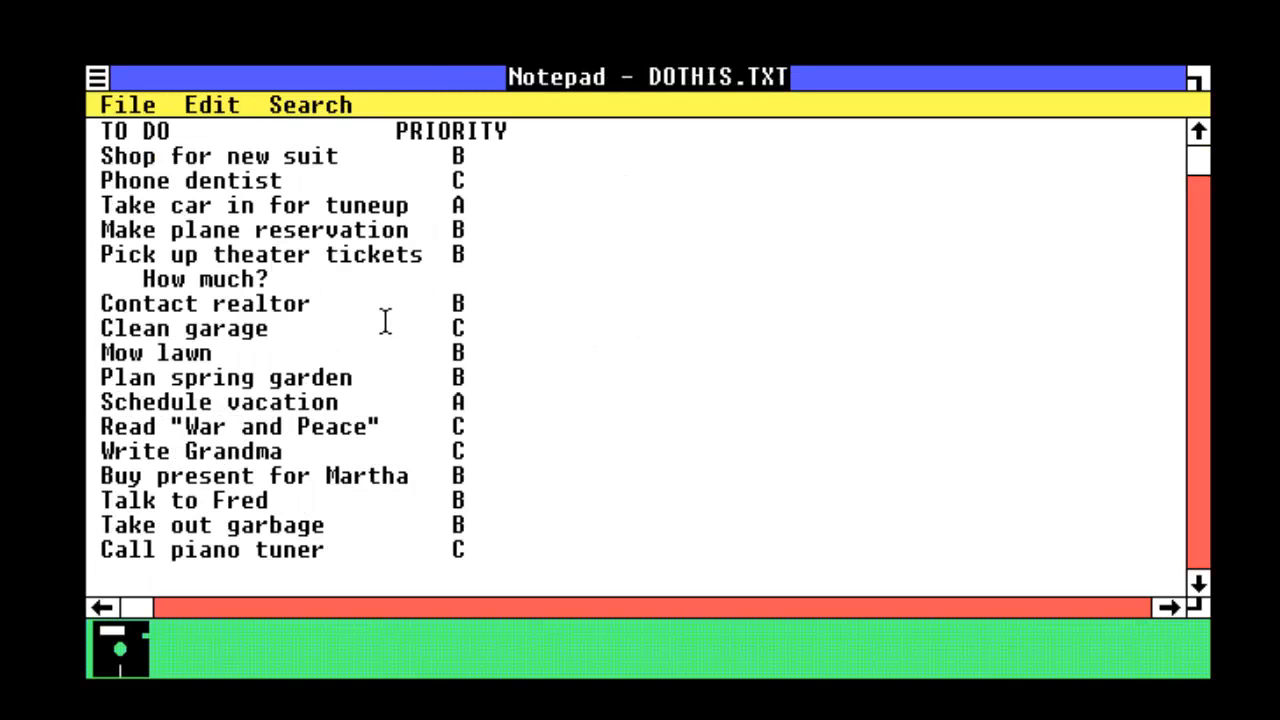
mouse_move(690, 360)
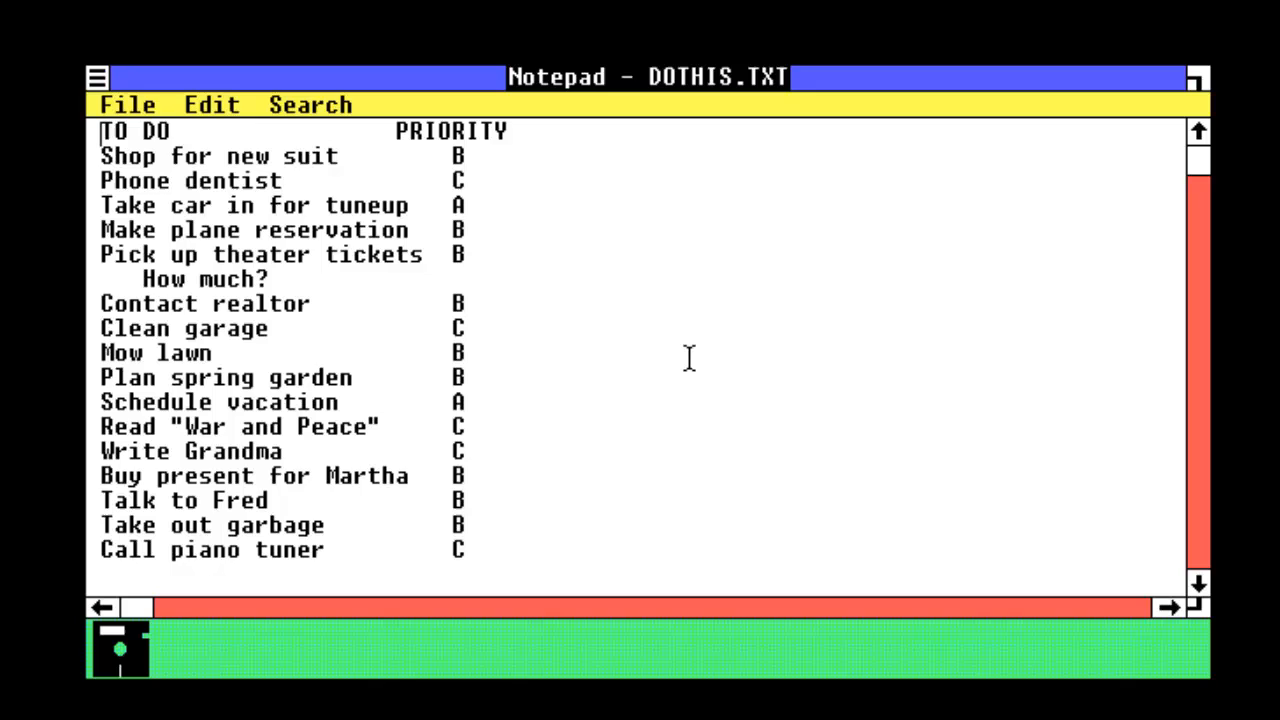
mouse_move(1198, 190)
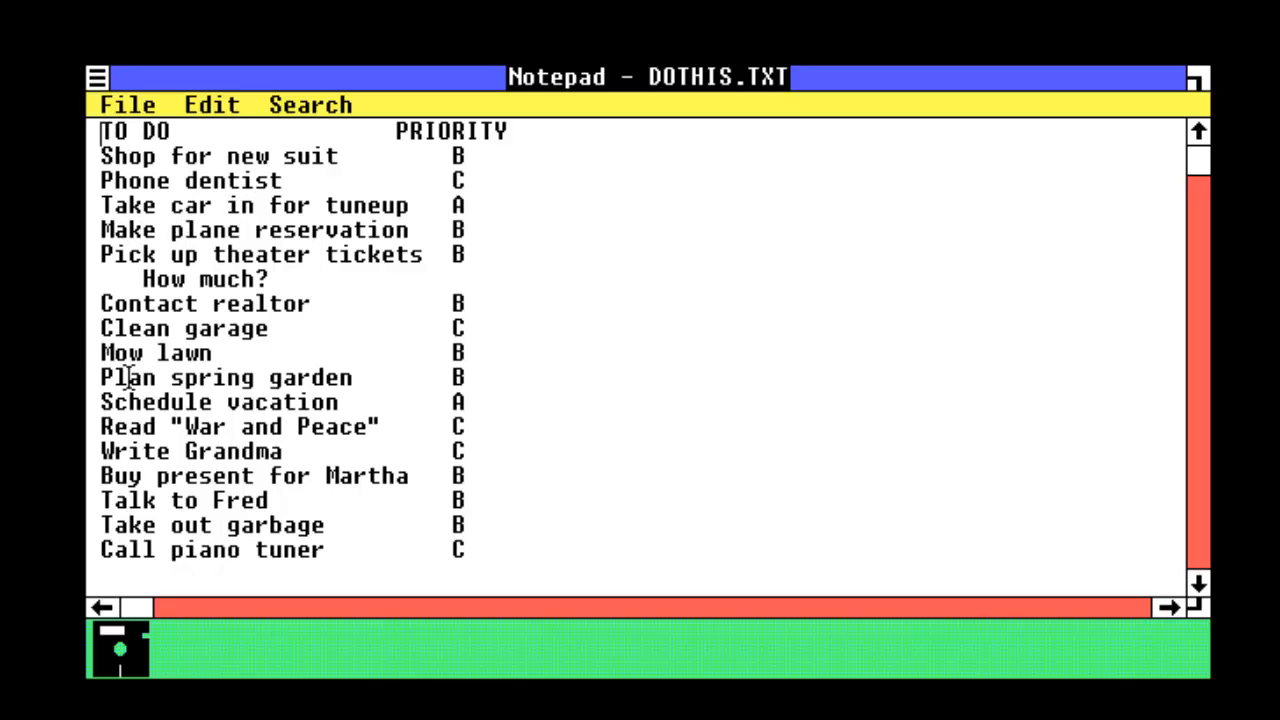
mouse_move(147, 426)
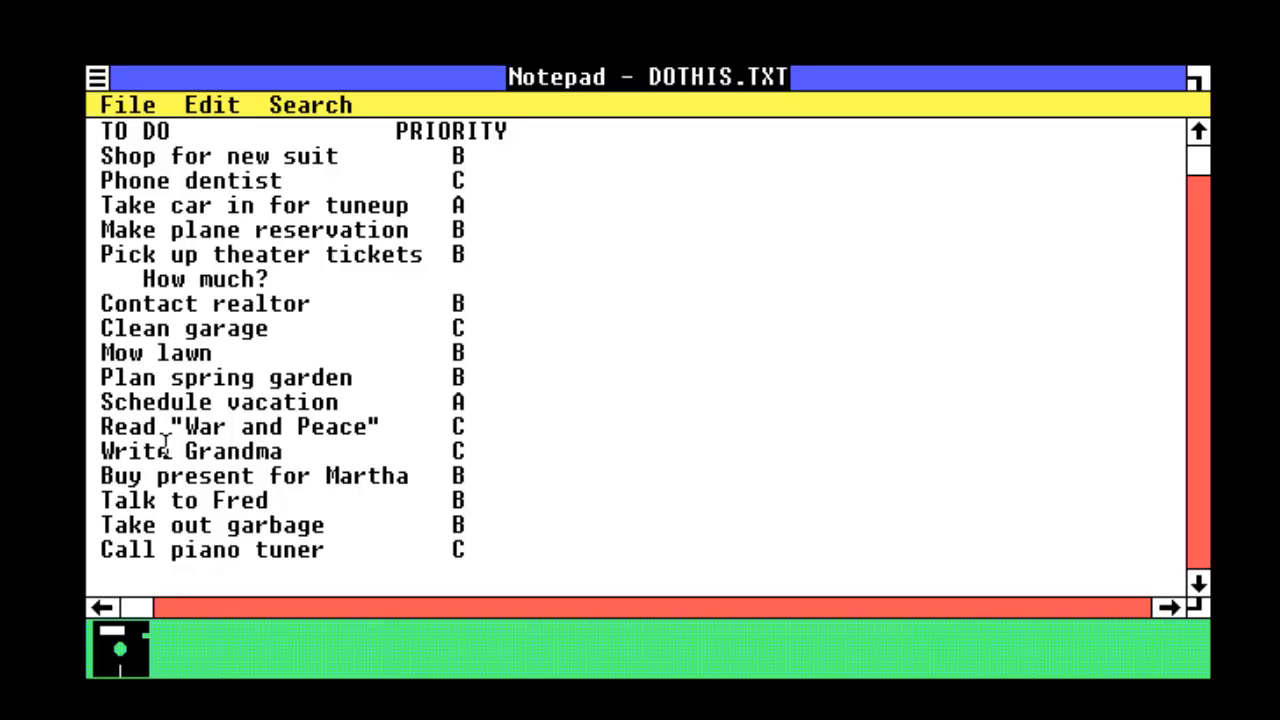
mouse_move(178, 500)
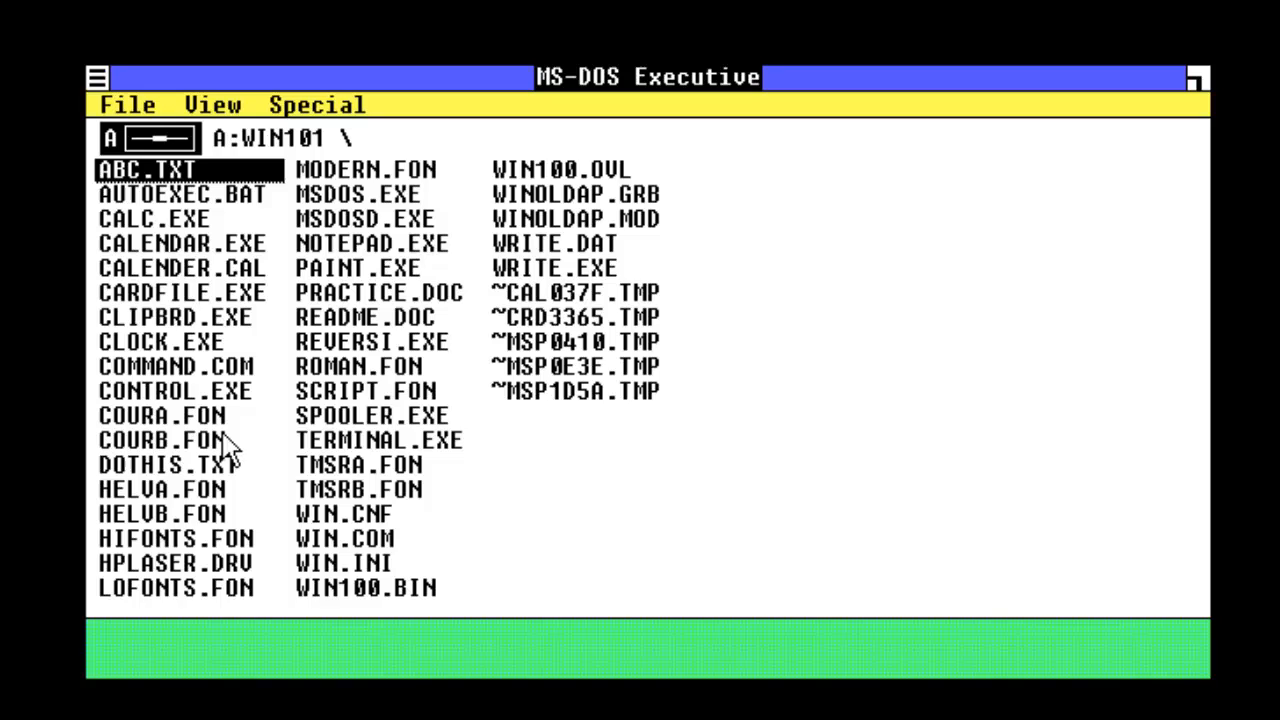
Browse the WIN101 file list, then select PAINT.EXE and launch Paint.
left_click(161, 489)
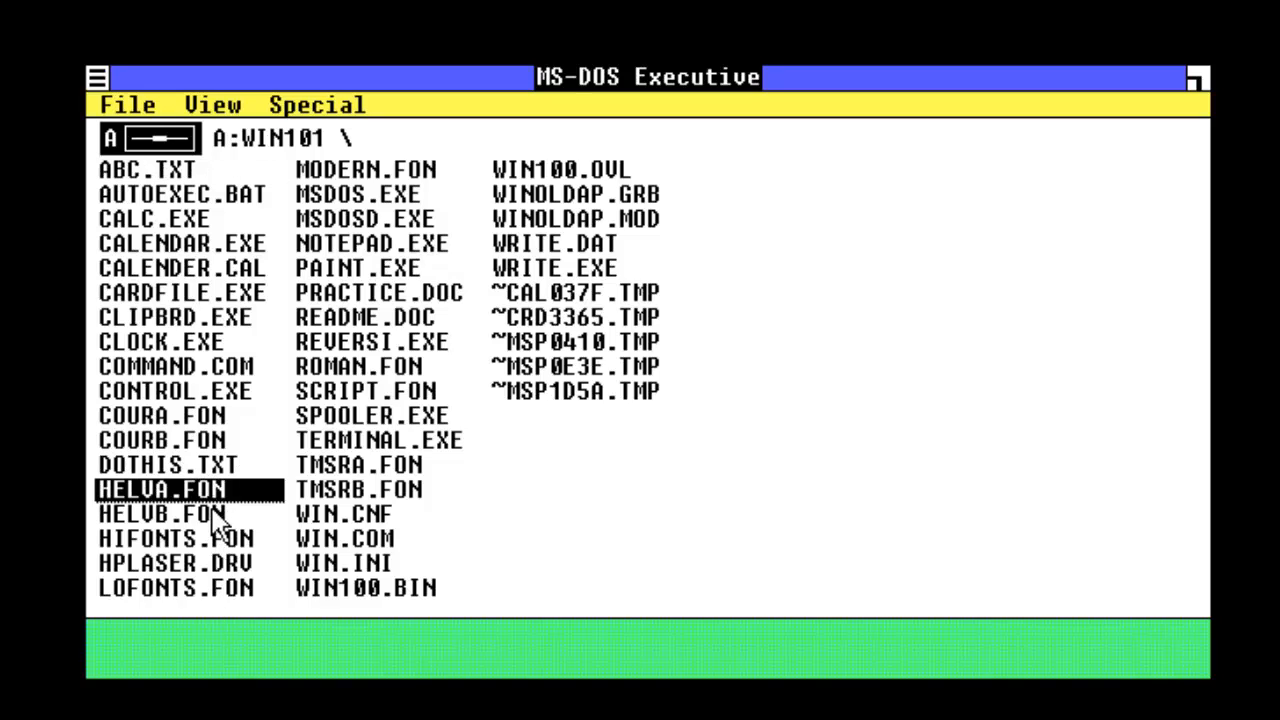
left_click(175, 563)
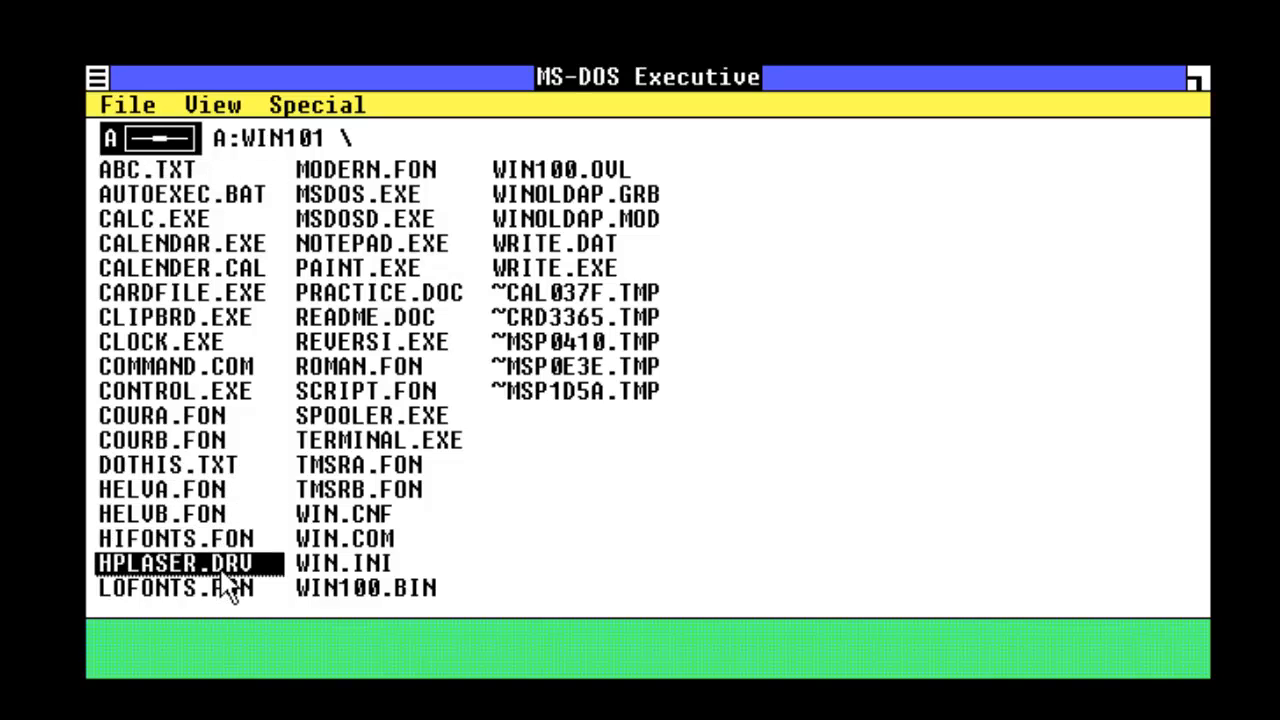
mouse_move(428, 205)
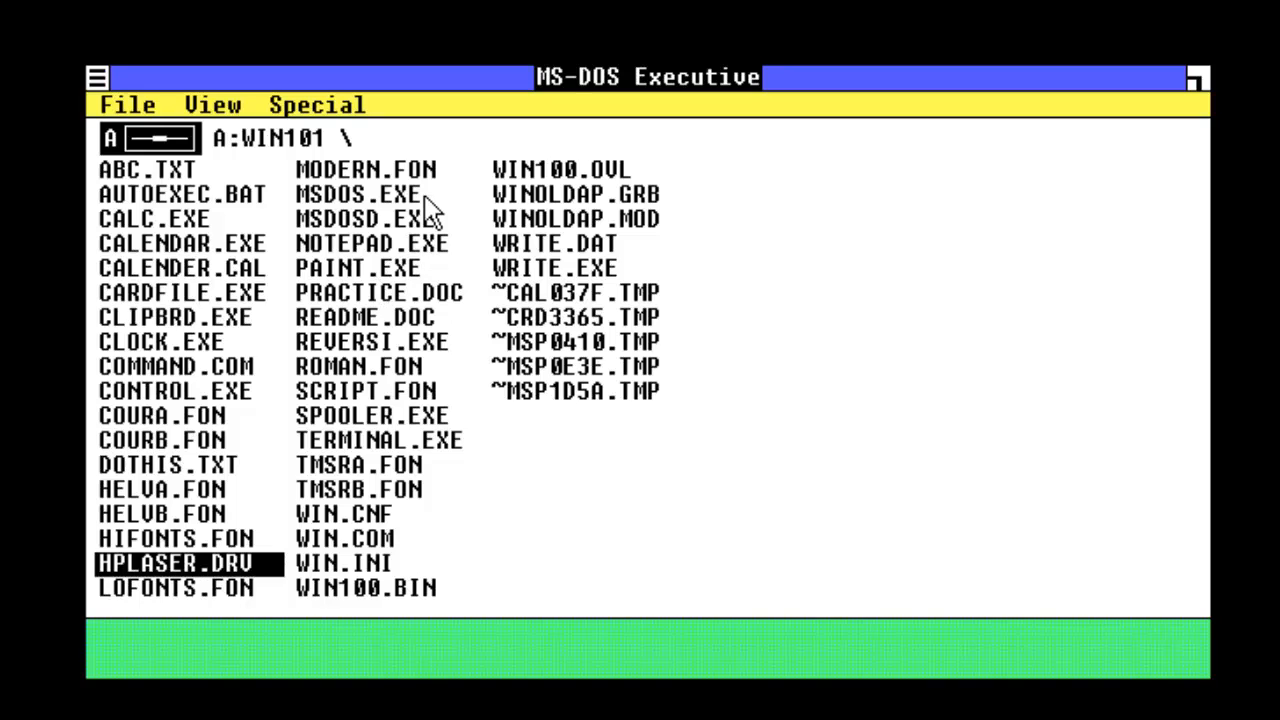
left_click(147, 169)
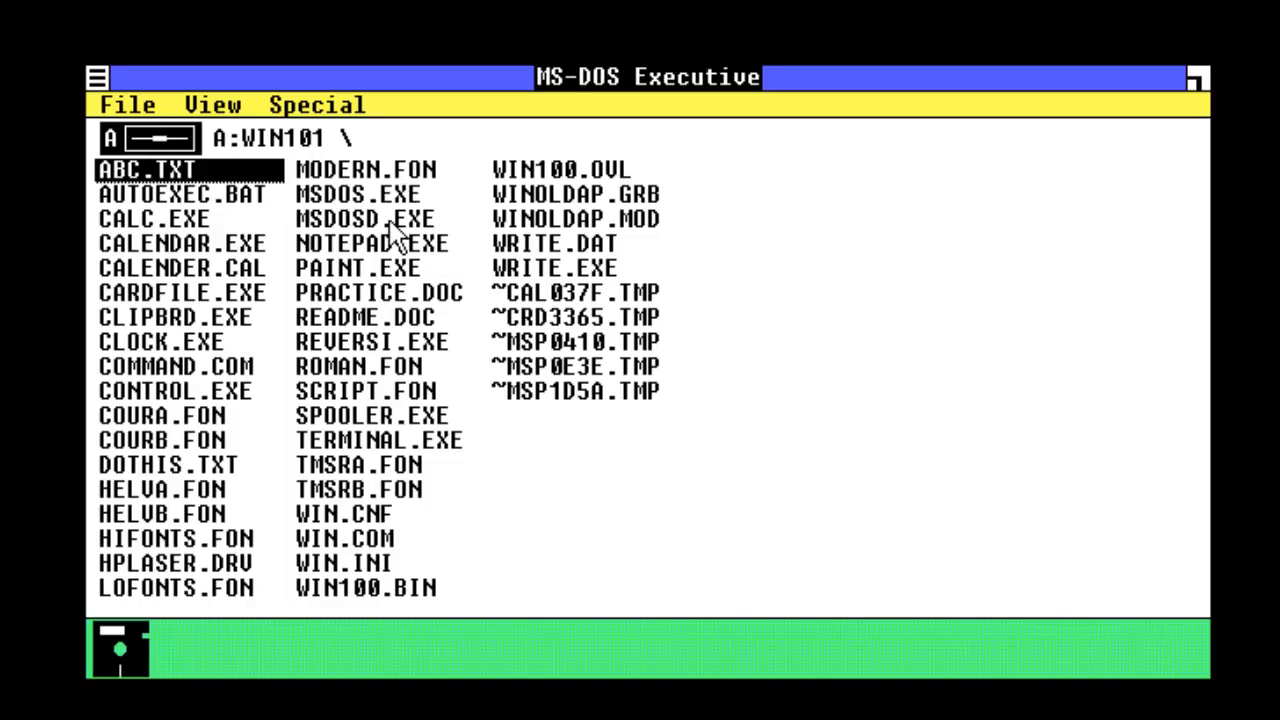
double_click(373, 243)
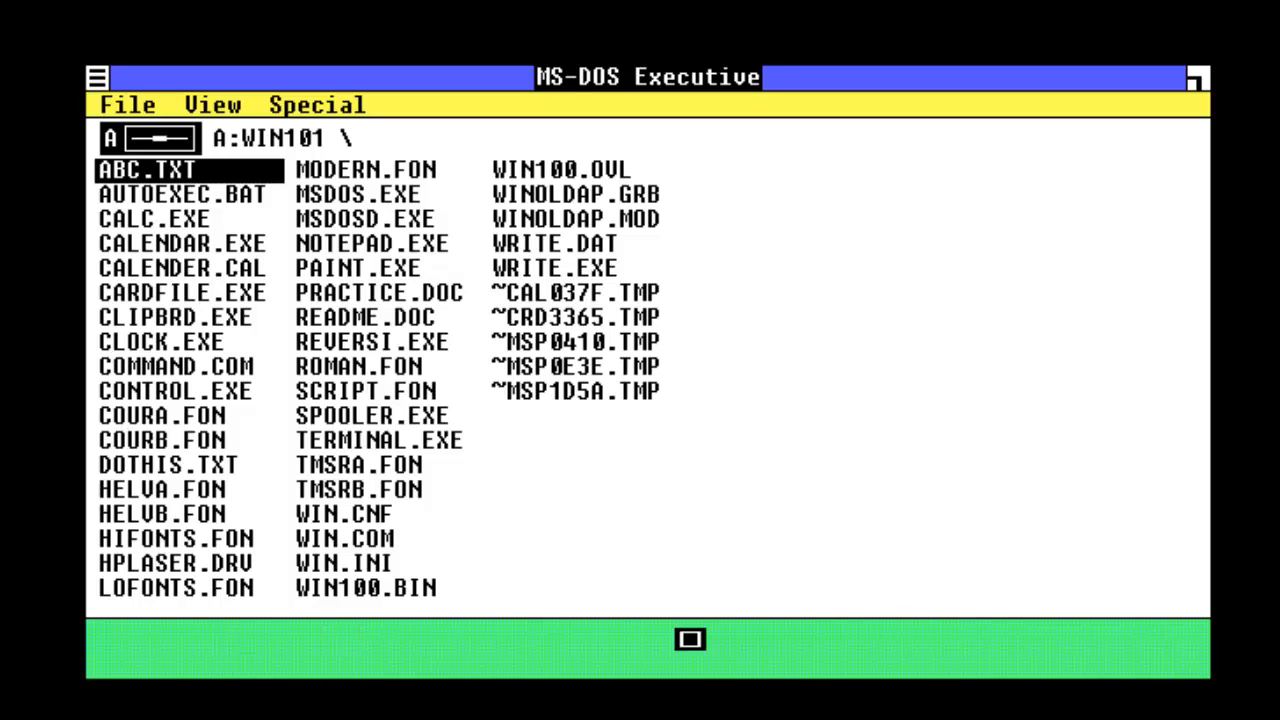
mouse_move(472, 160)
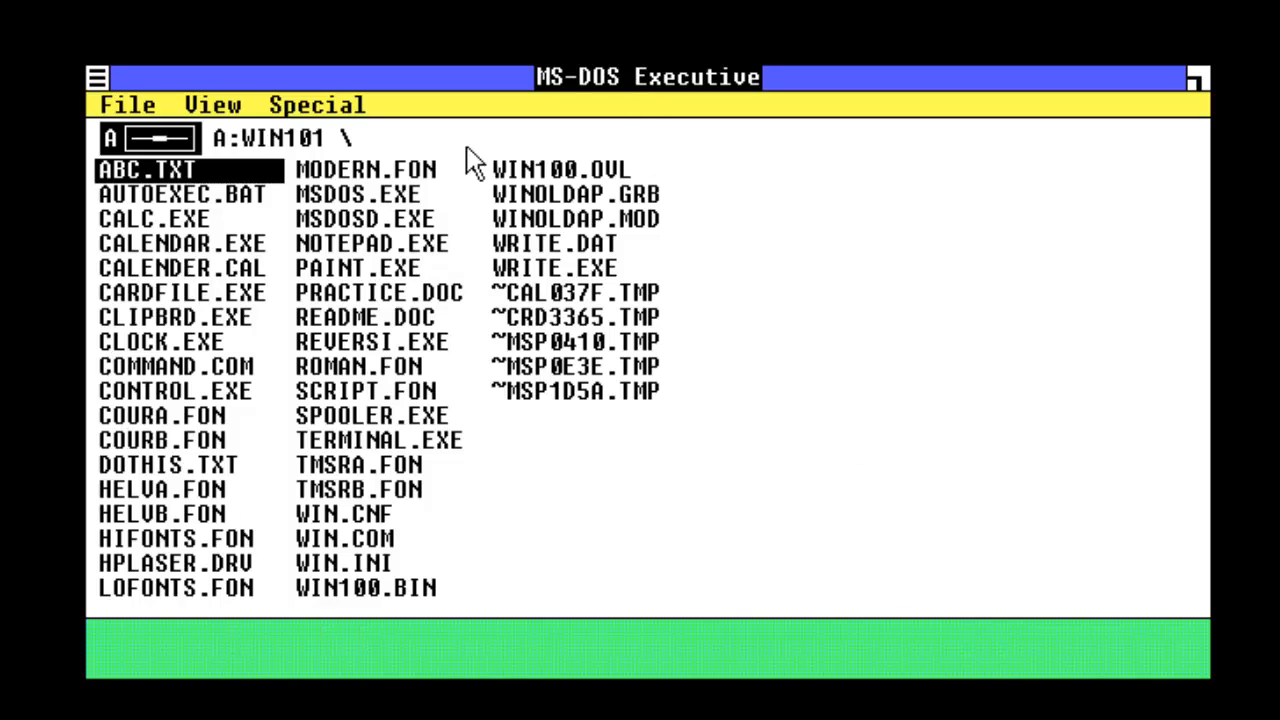
left_click(356, 267)
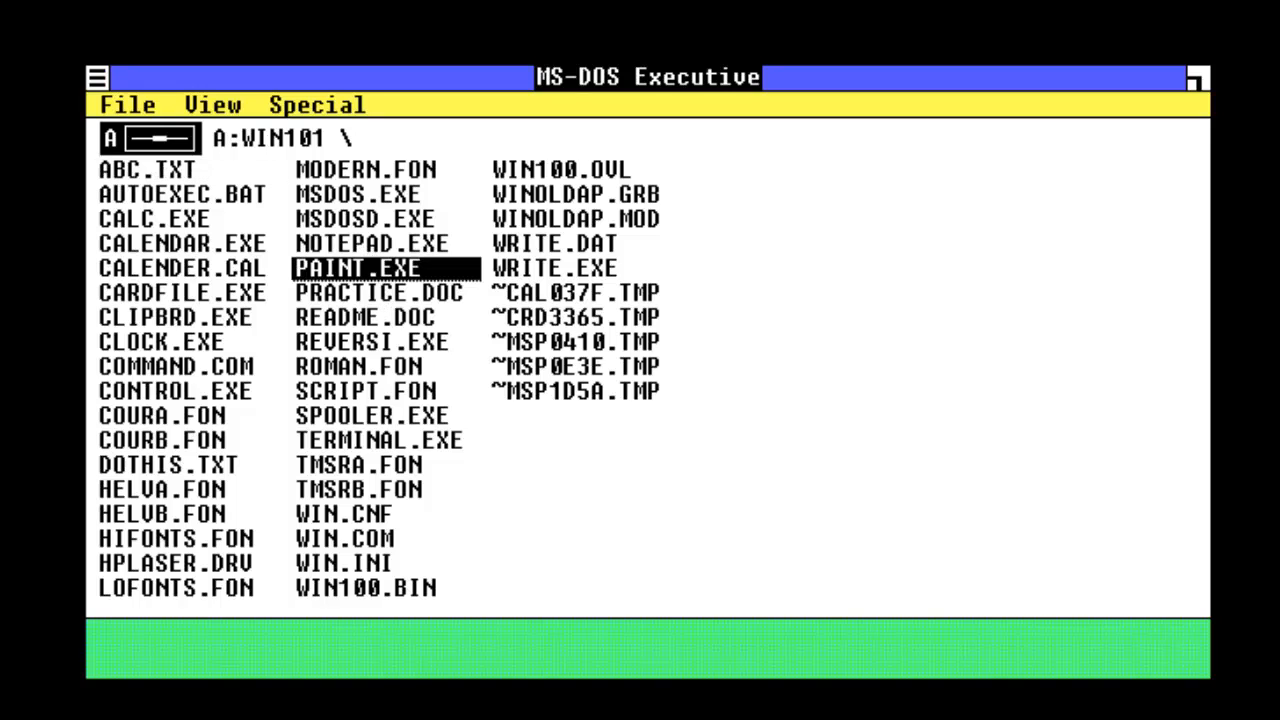
double_click(355, 267)
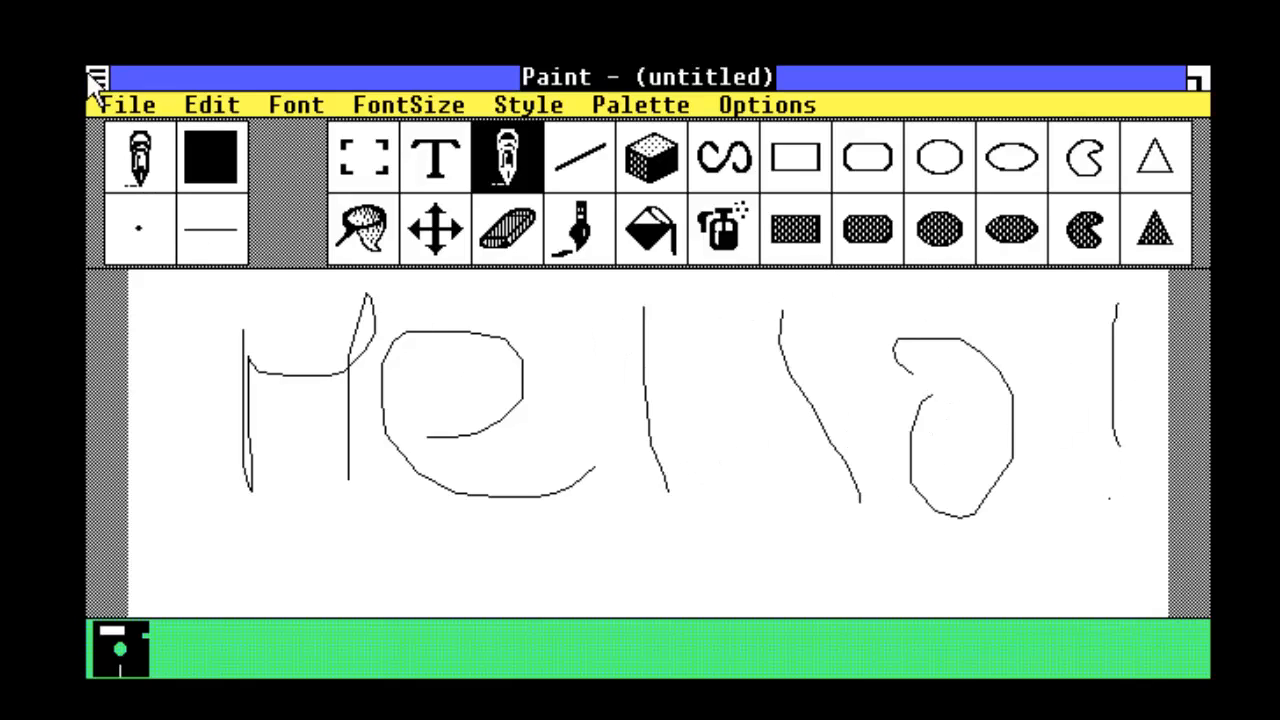
Close Paint from its Control menu, discarding the untitled 'Hello!' drawing.
left_click(640, 104)
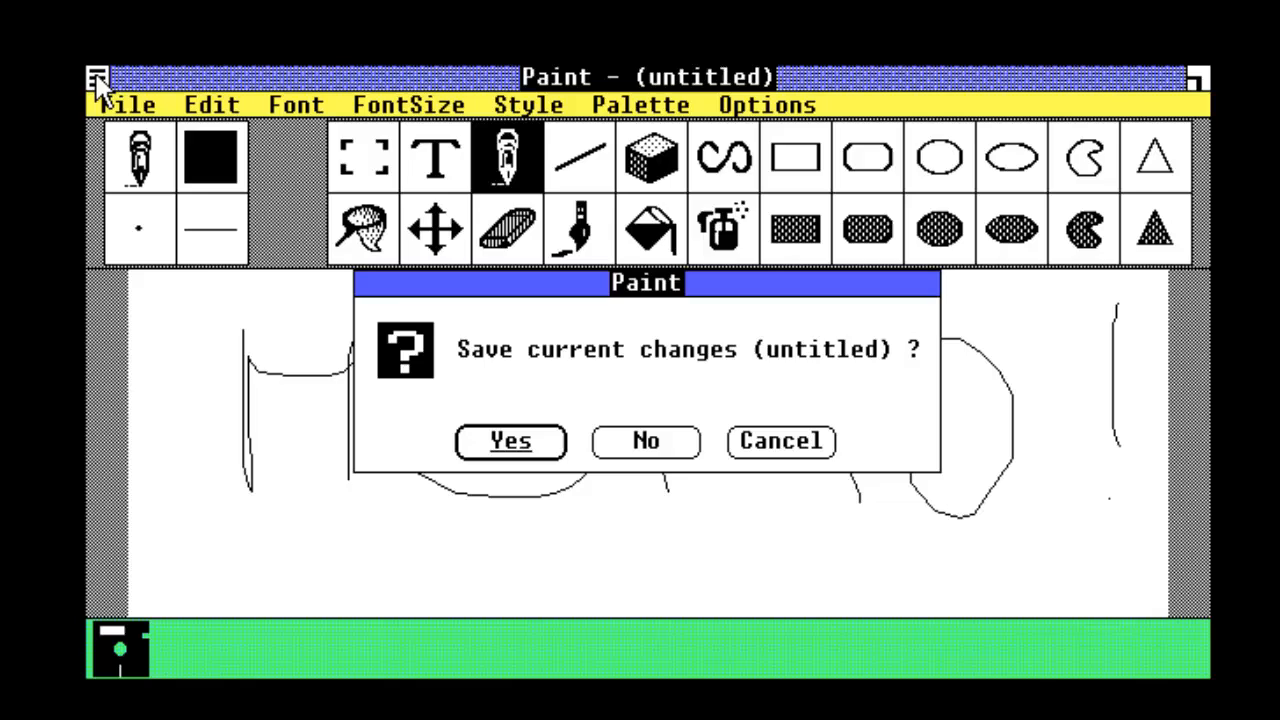
left_click(645, 441)
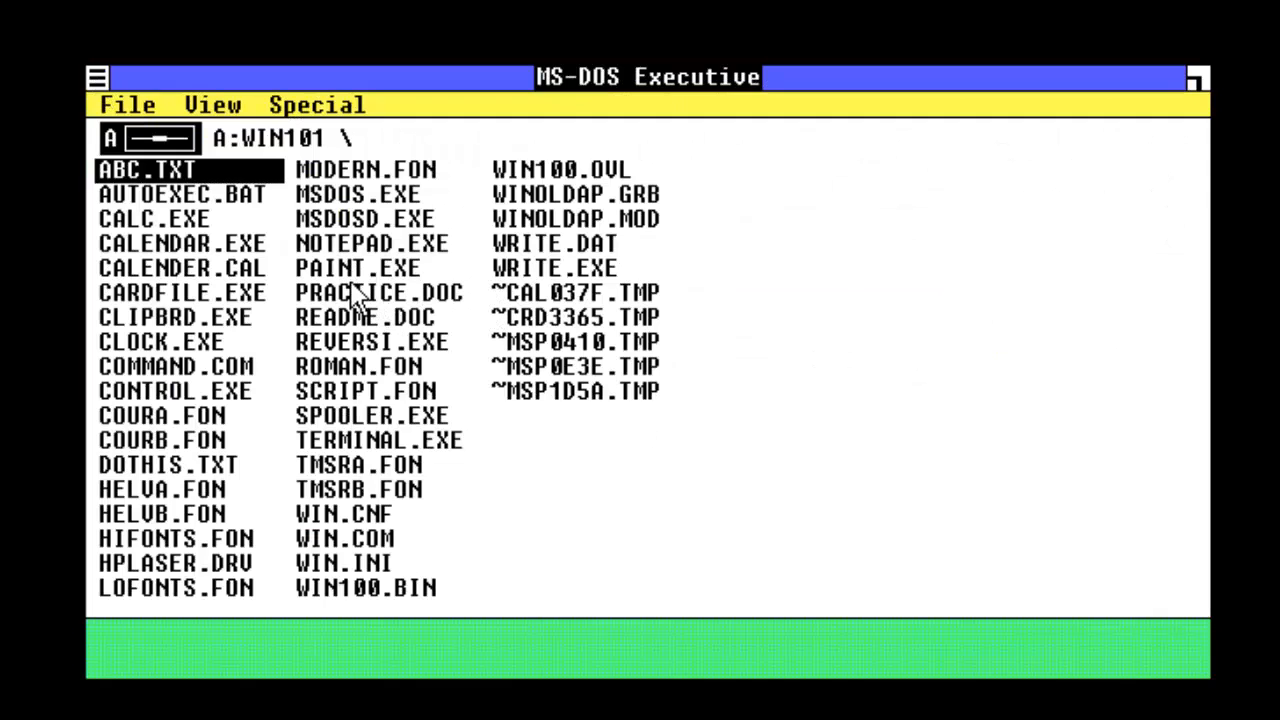
Open PRACTICE.DOC in Write, then select and open README.DOC.
double_click(377, 292)
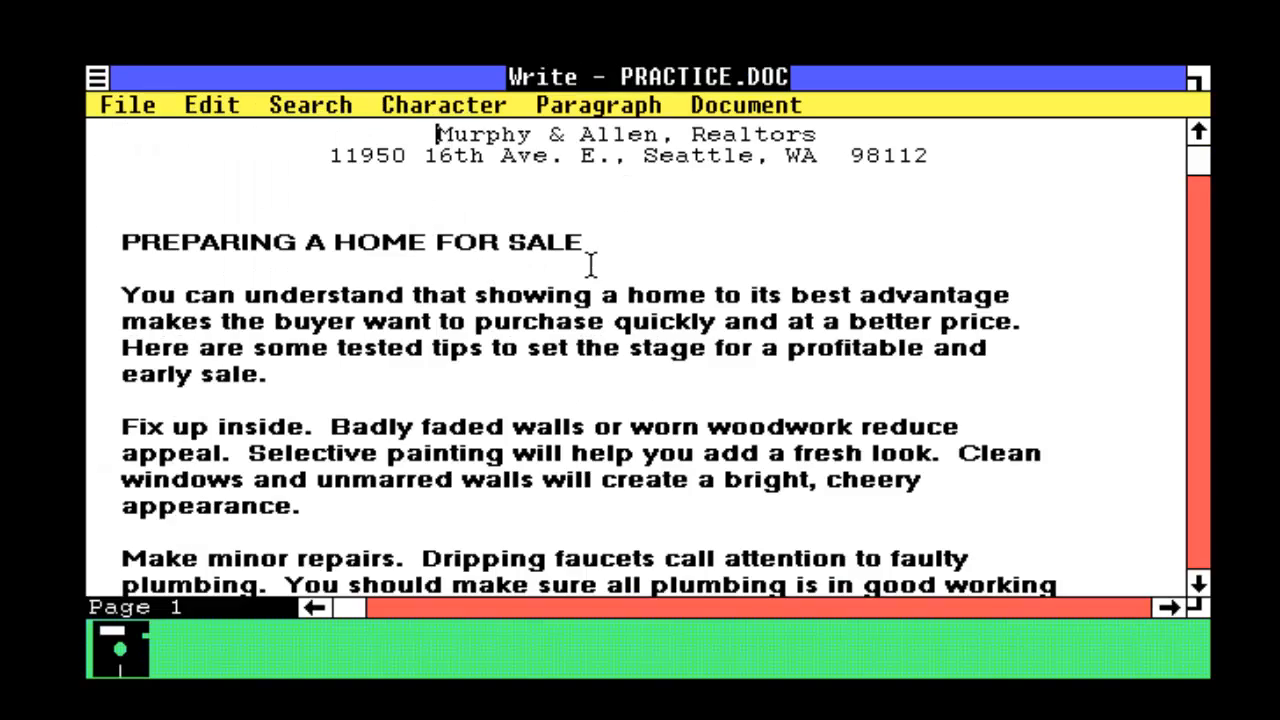
mouse_move(1198, 185)
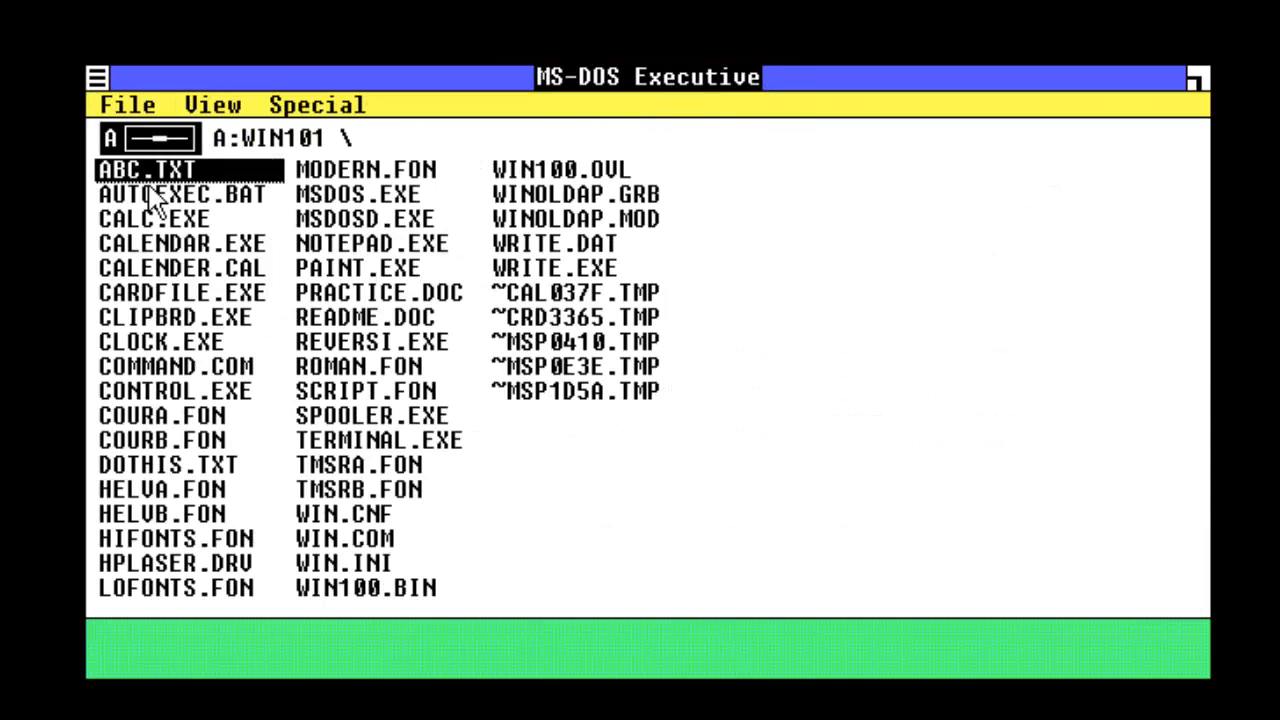
left_click(370, 318)
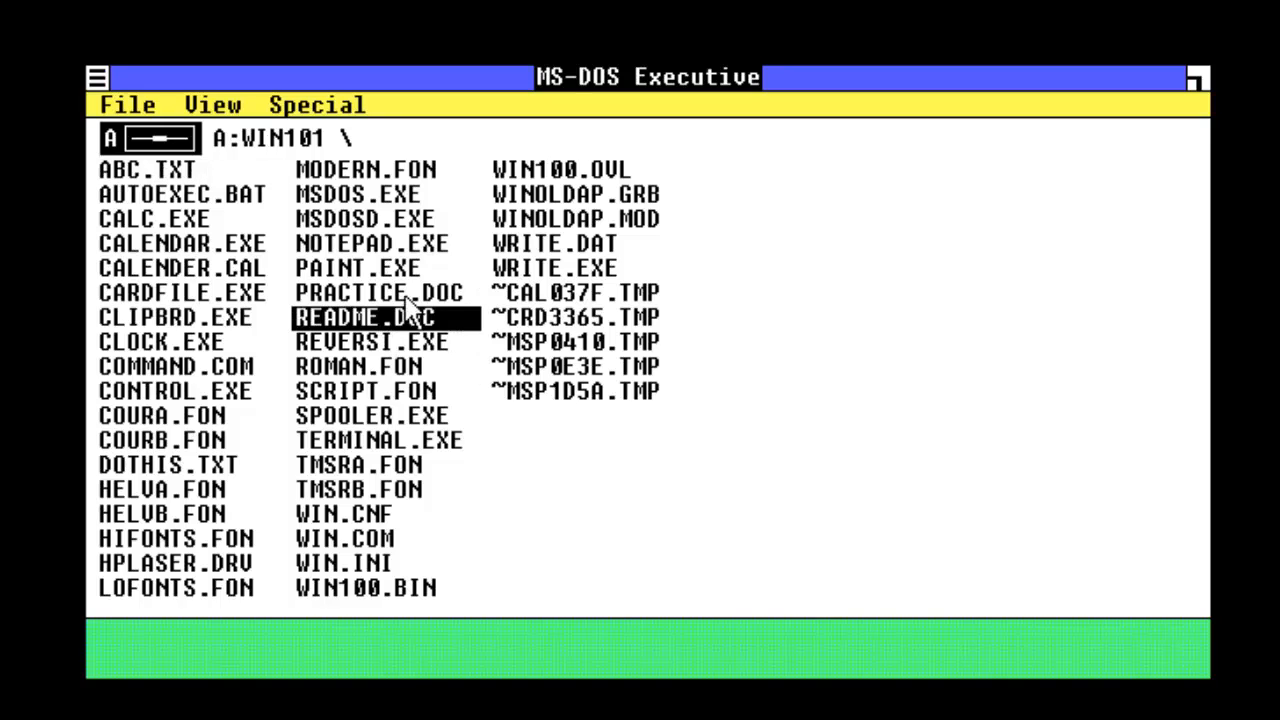
double_click(370, 317)
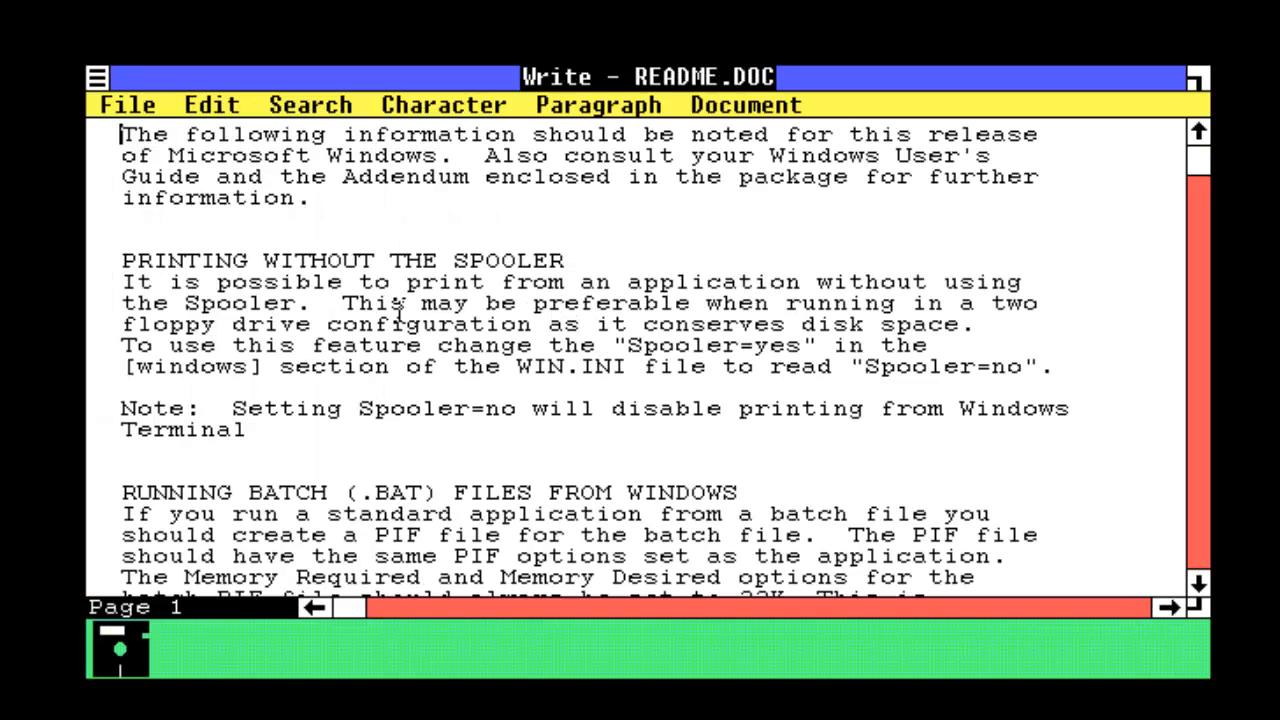
mouse_move(700, 303)
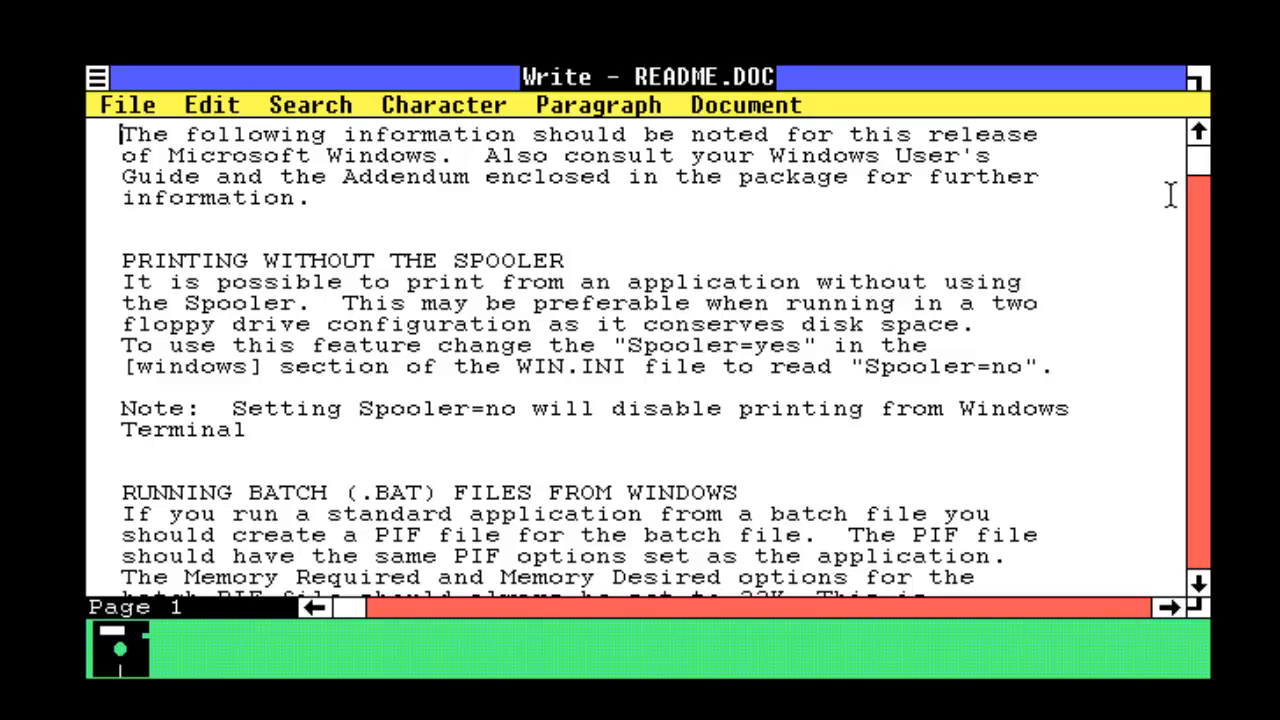
Scroll README.DOC down to the CHKDSK notes and close Write.
scroll("down", 3)
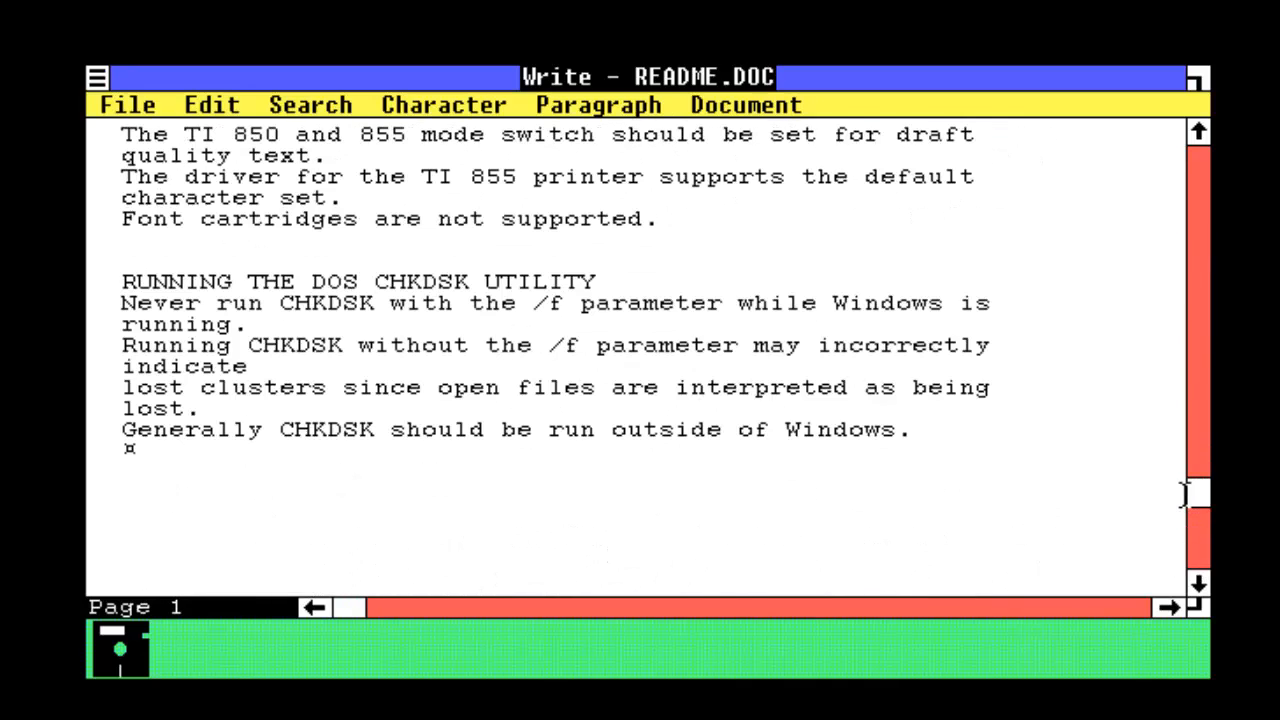
left_click(97, 78)
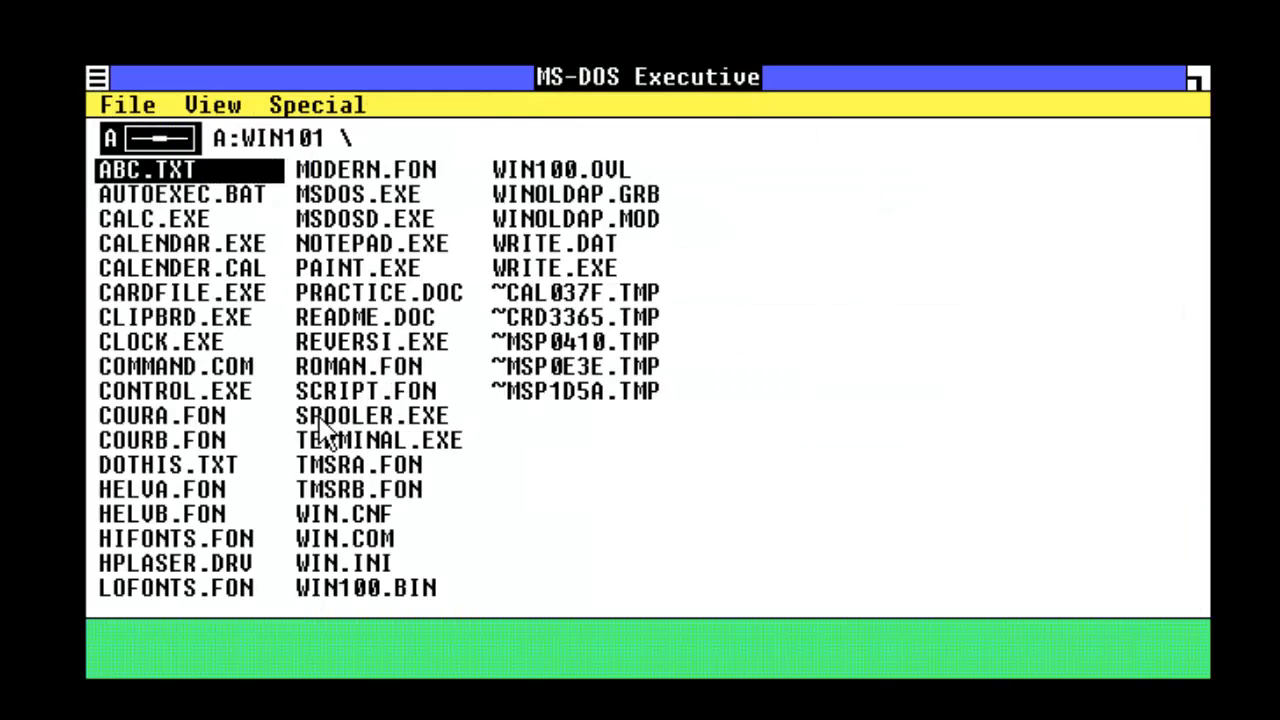
Launch Reversi, try a move on the board, and dismiss the illegal-move warning.
double_click(372, 341)
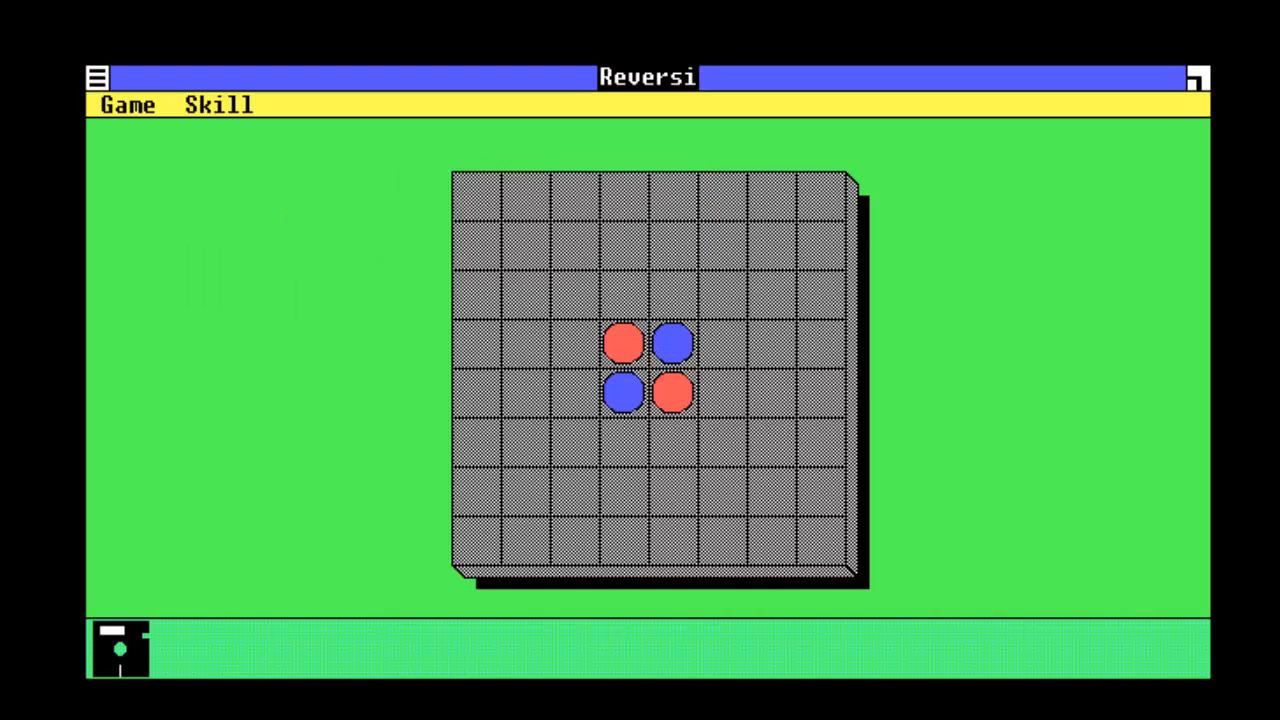
left_click(625, 300)
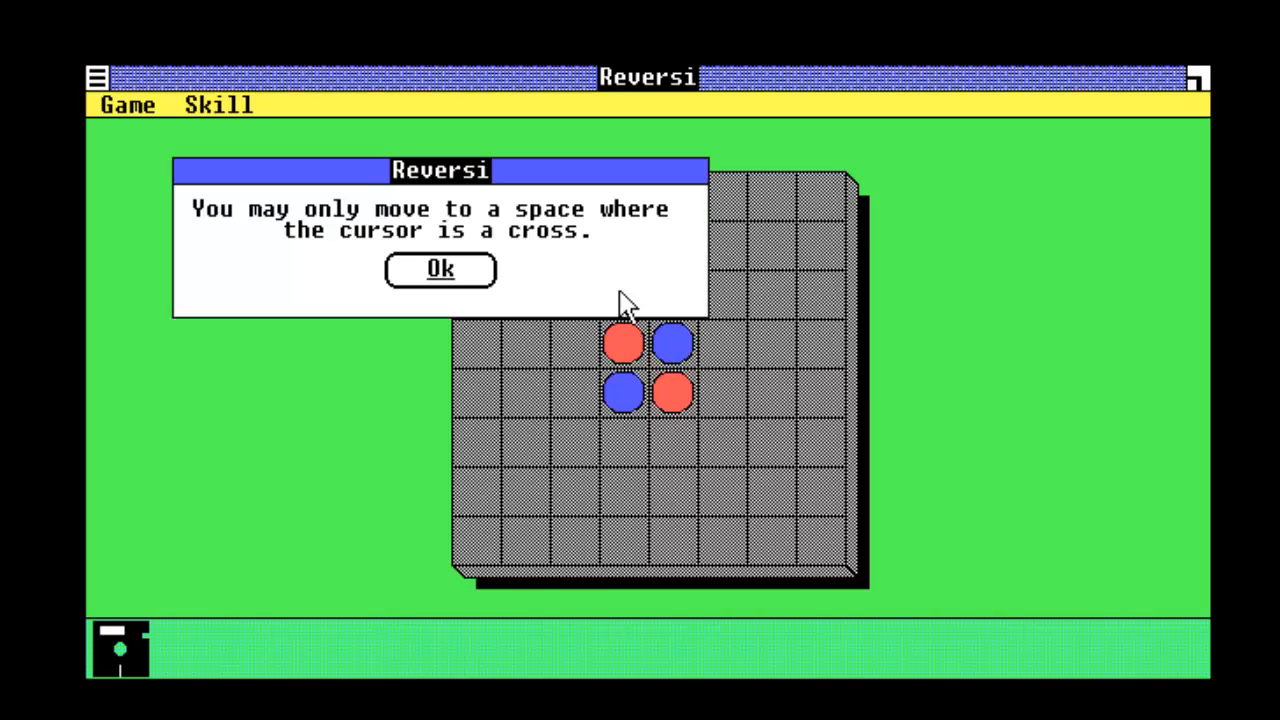
left_click(440, 270)
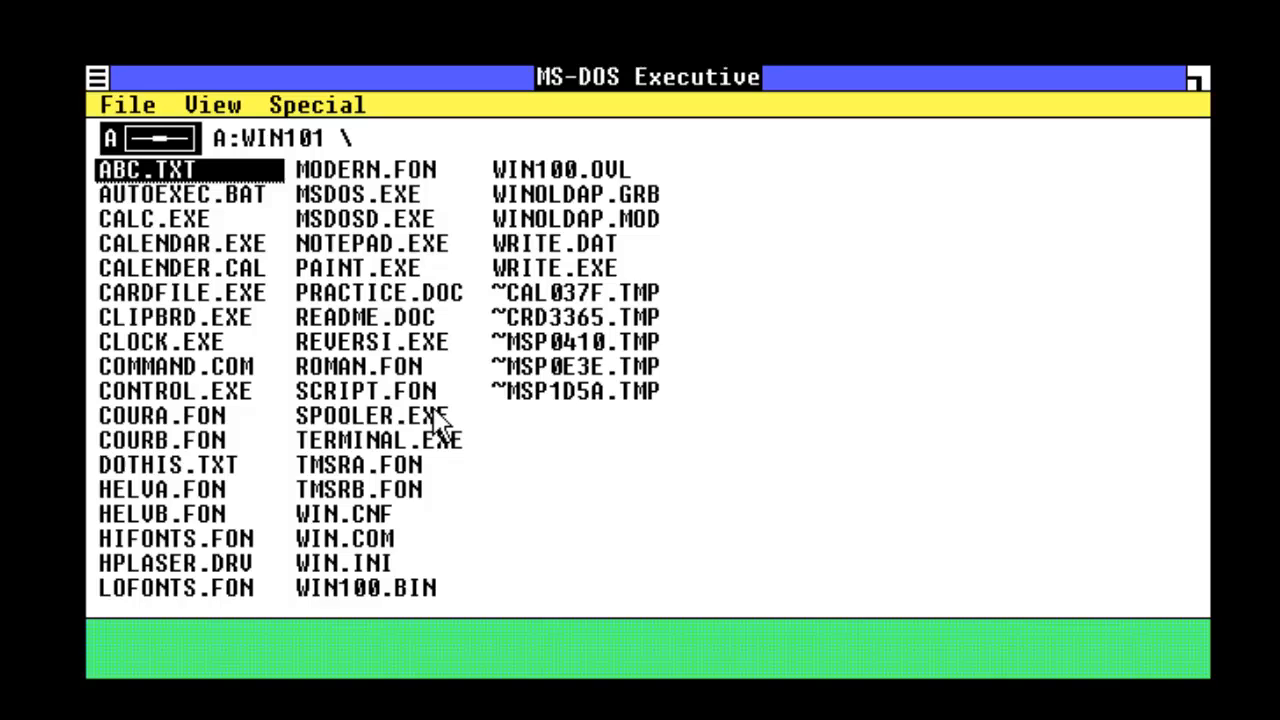
Select and launch TERMINAL.EXE, then quit Terminal.
left_click(378, 440)
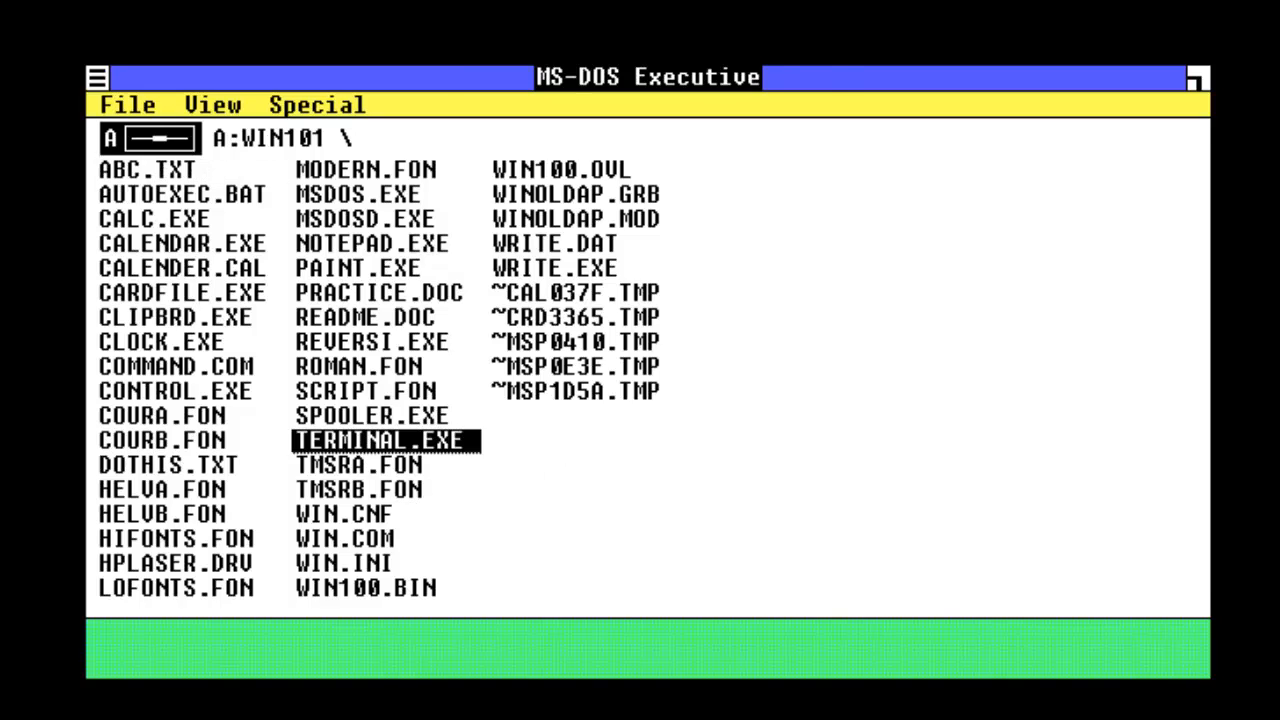
double_click(380, 440)
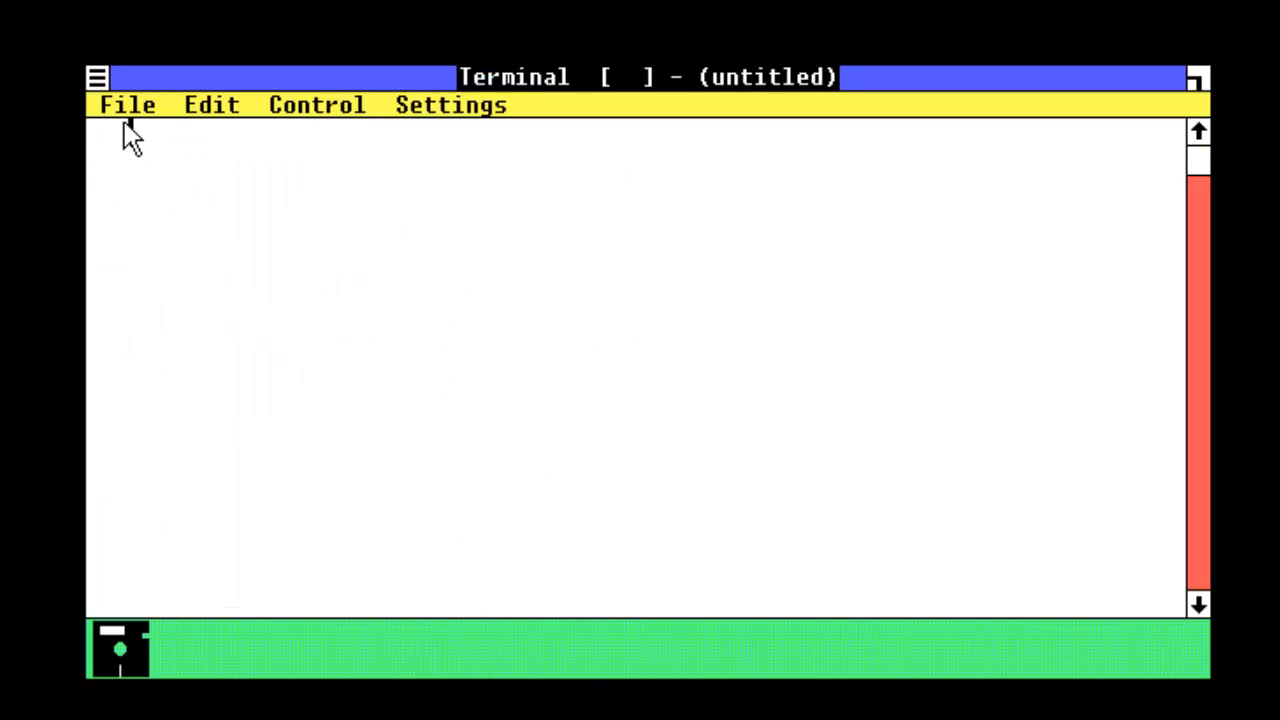
mouse_move(292, 107)
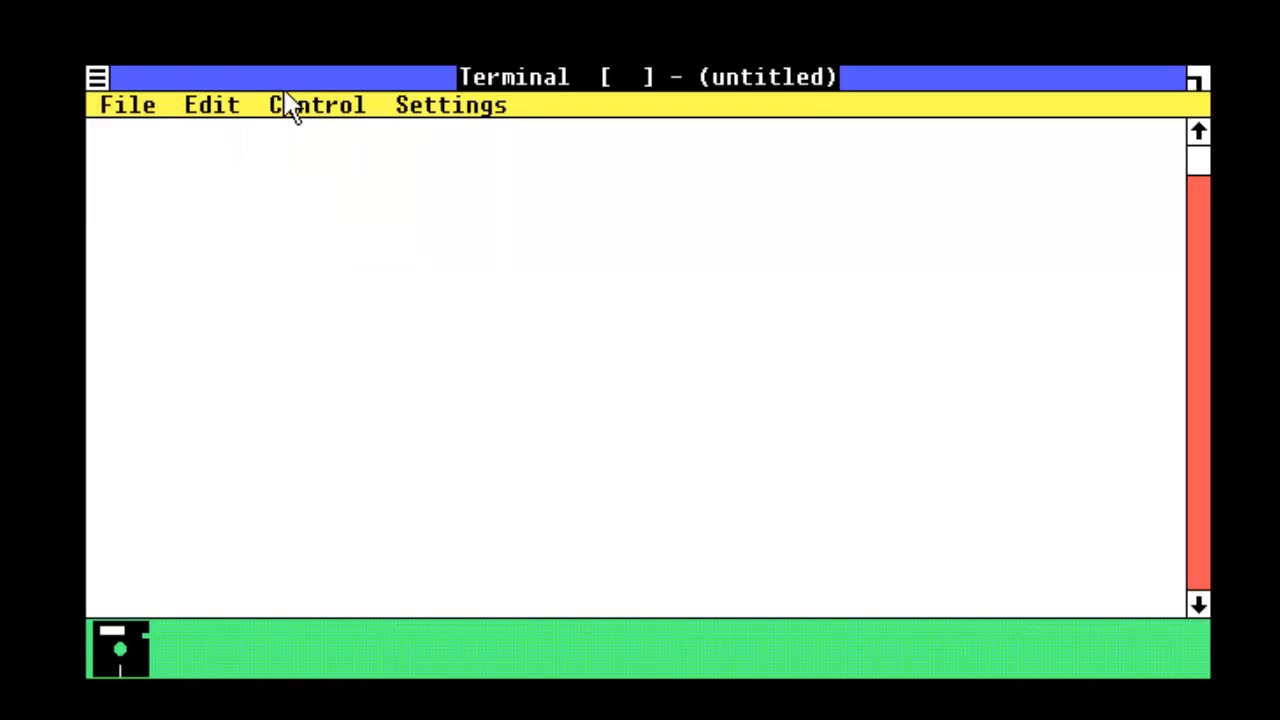
left_click(450, 104)
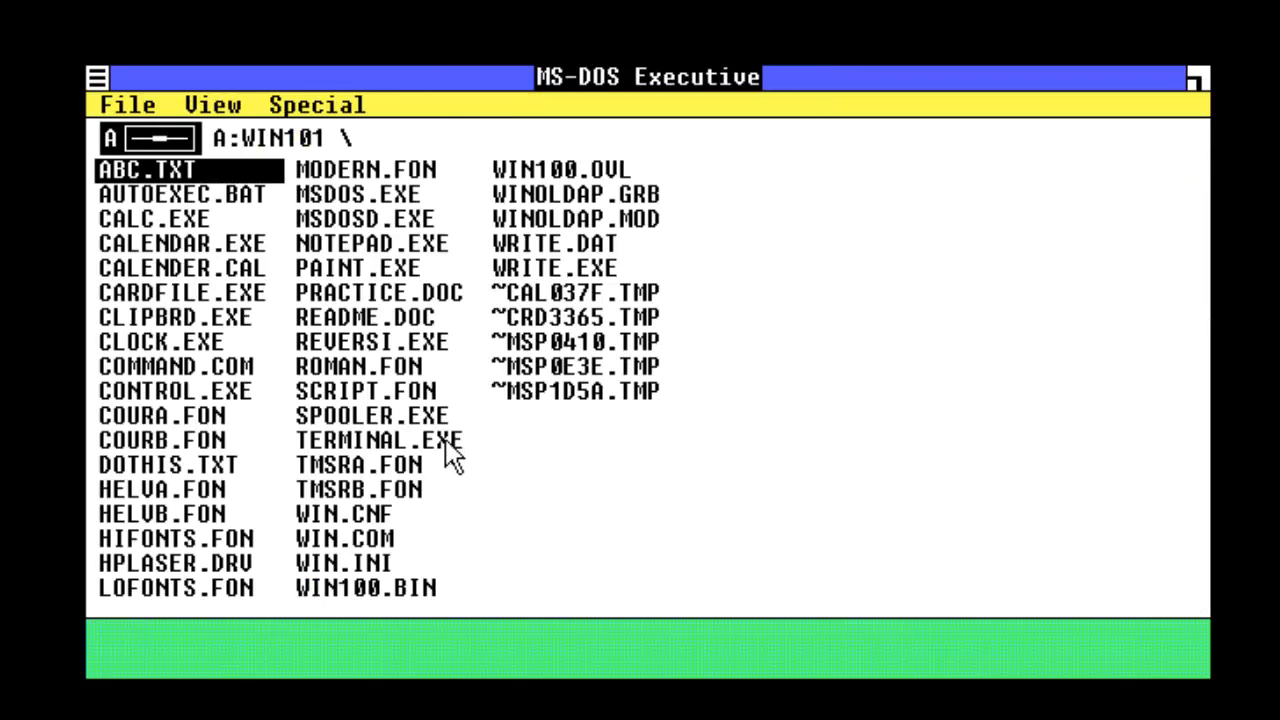
mouse_move(475, 575)
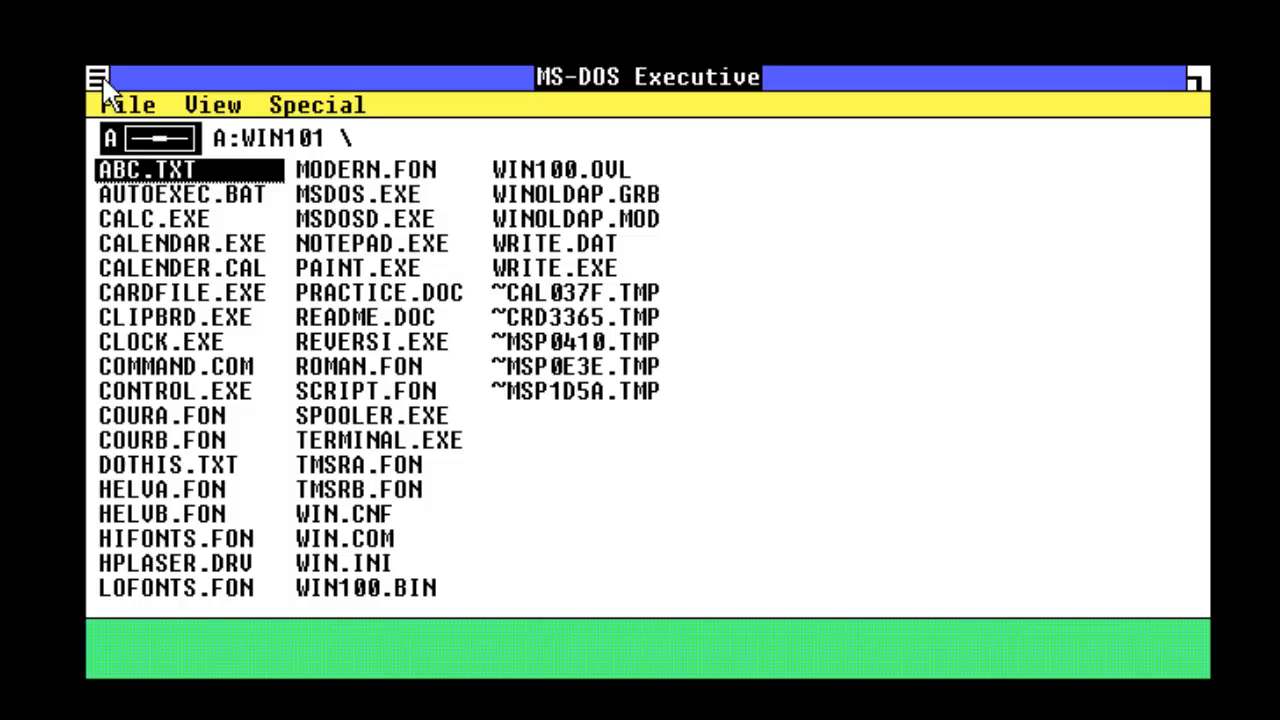
mouse_move(195, 95)
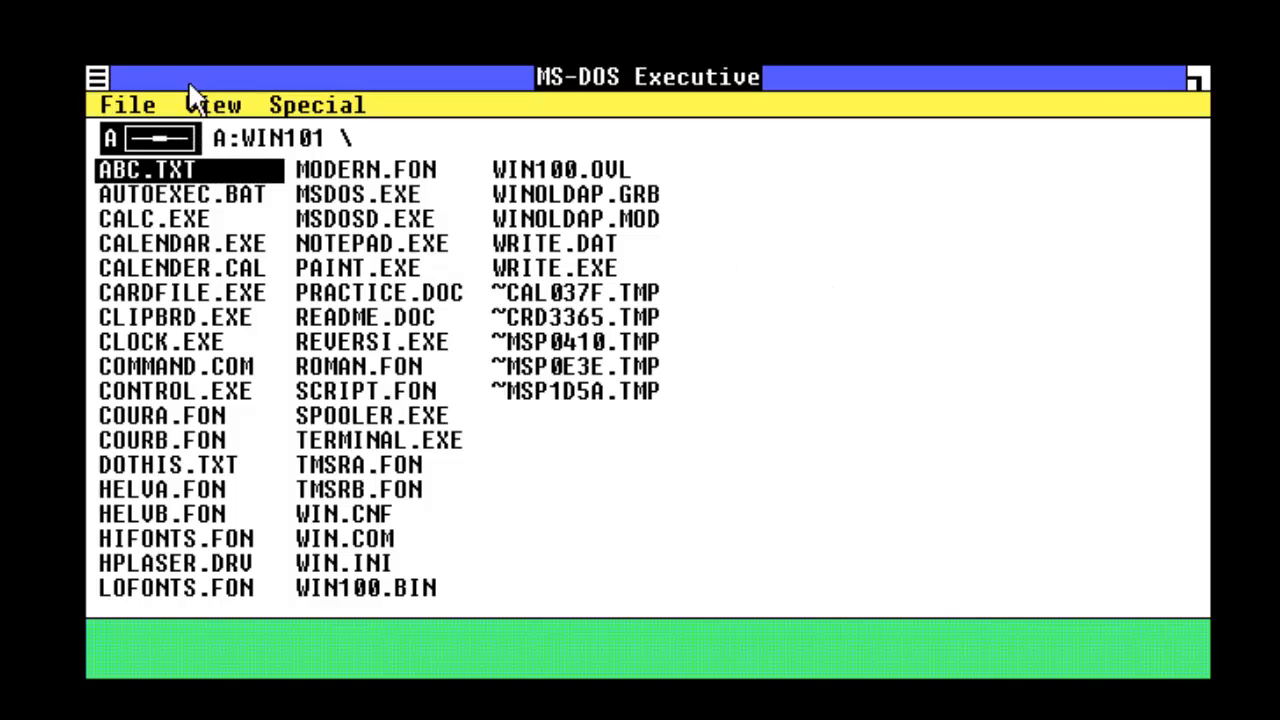
Show ABC.TXT's file info (42 bytes, 11/15/85 5:42am) and reopen the File menu.
left_click(127, 104)
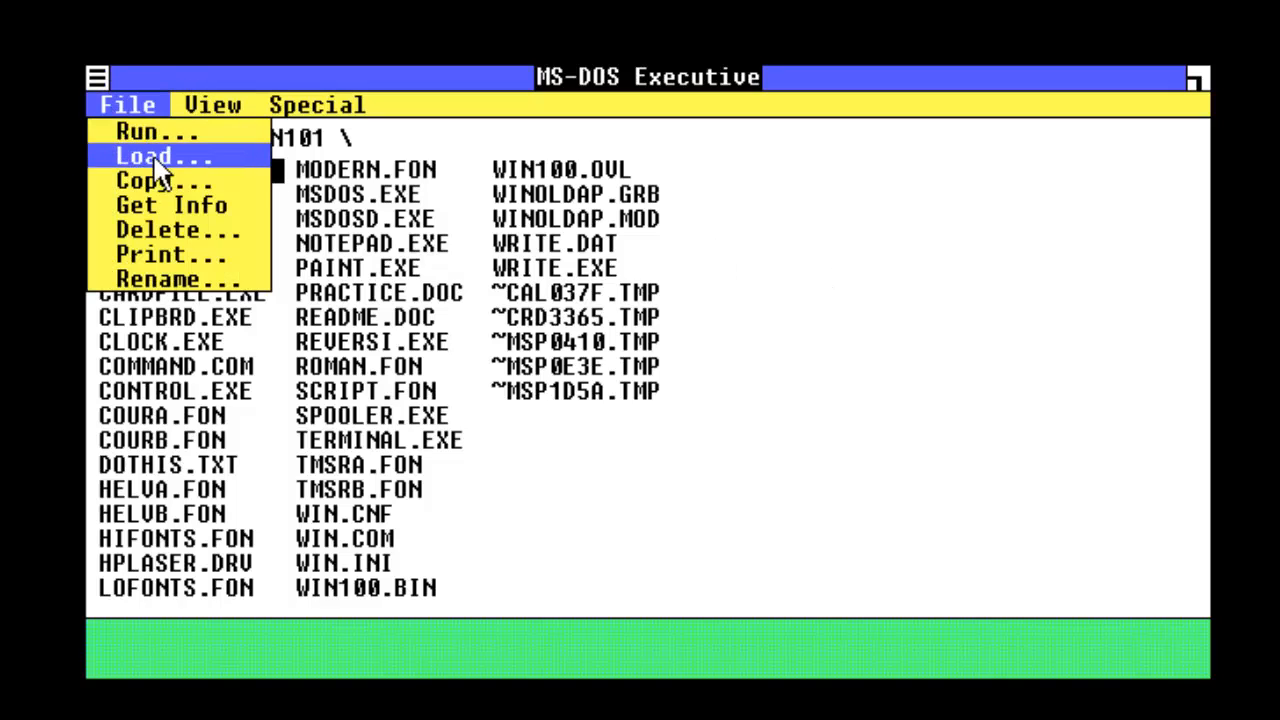
left_click(171, 205)
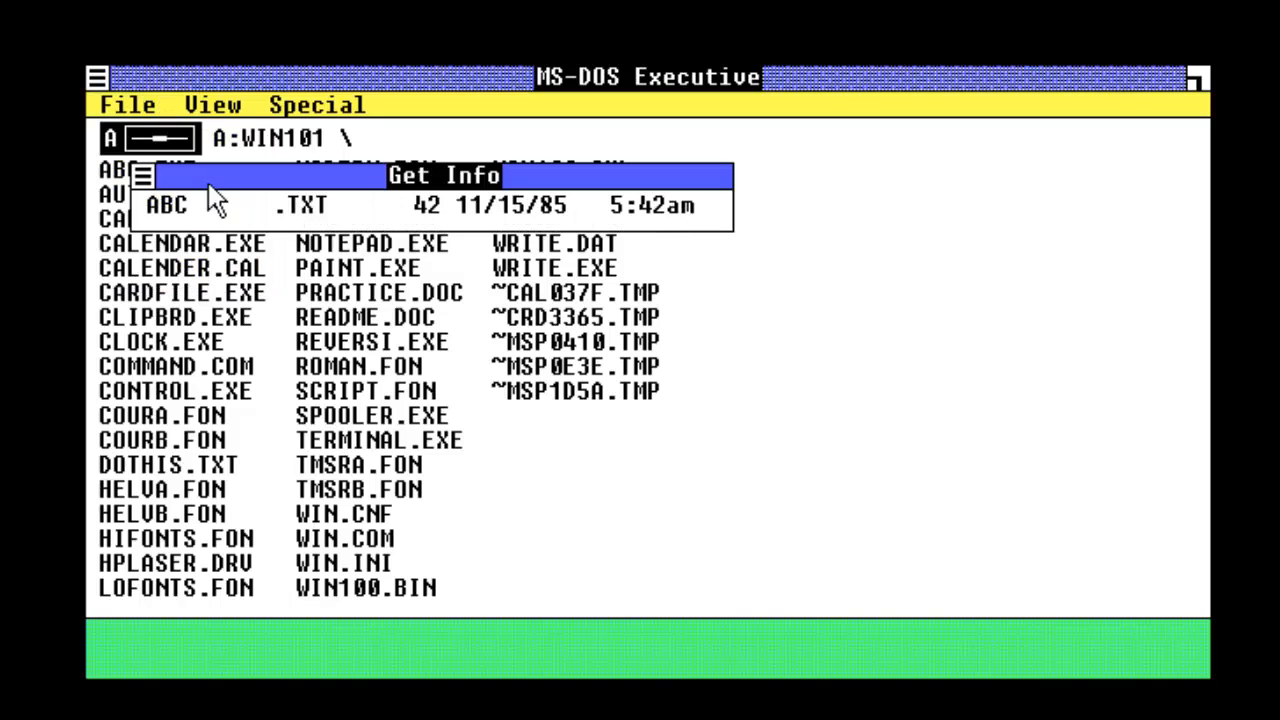
left_click(127, 104)
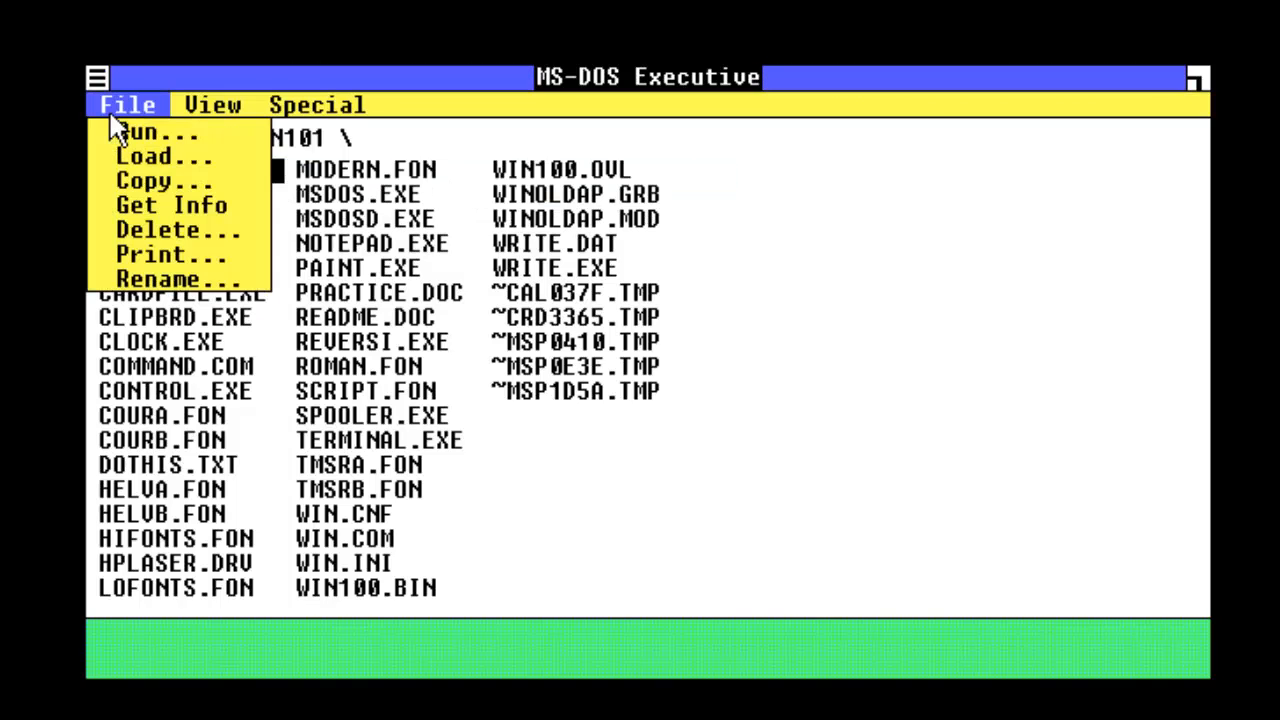
Choose End Session from the MS-DOS Executive Special menu to prompt the exit confirmation.
left_click(316, 104)
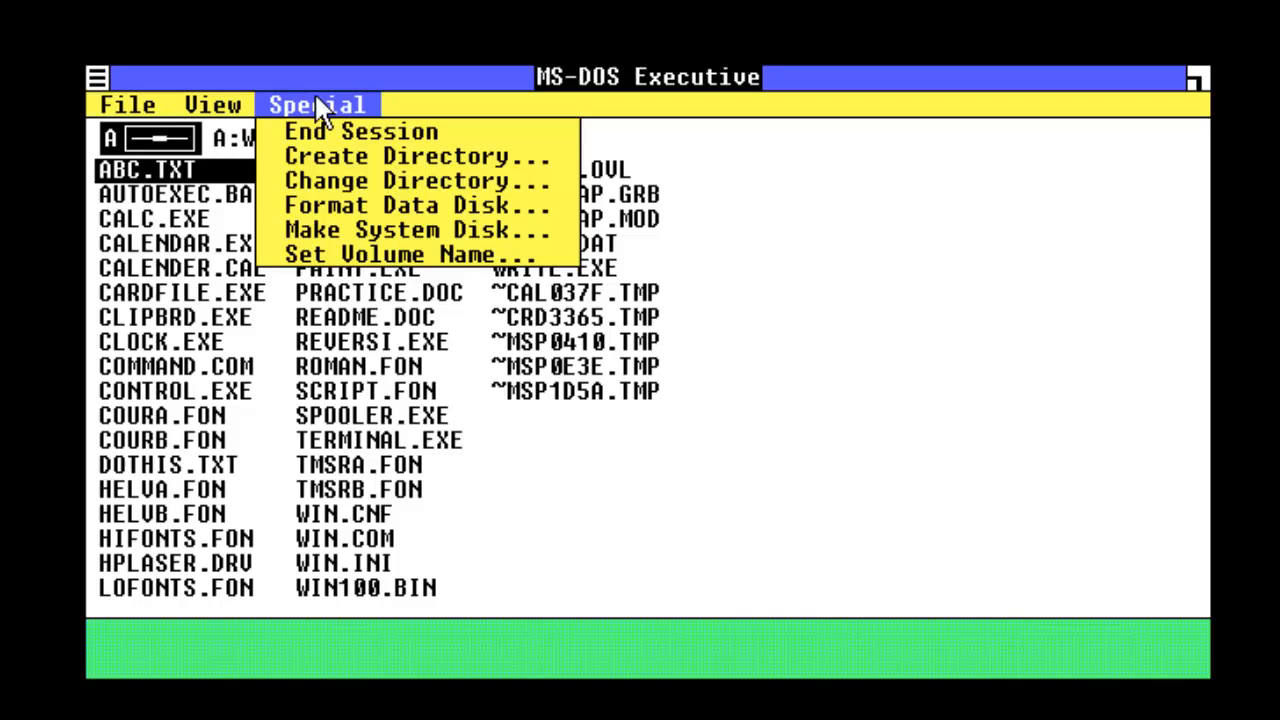
mouse_move(520, 180)
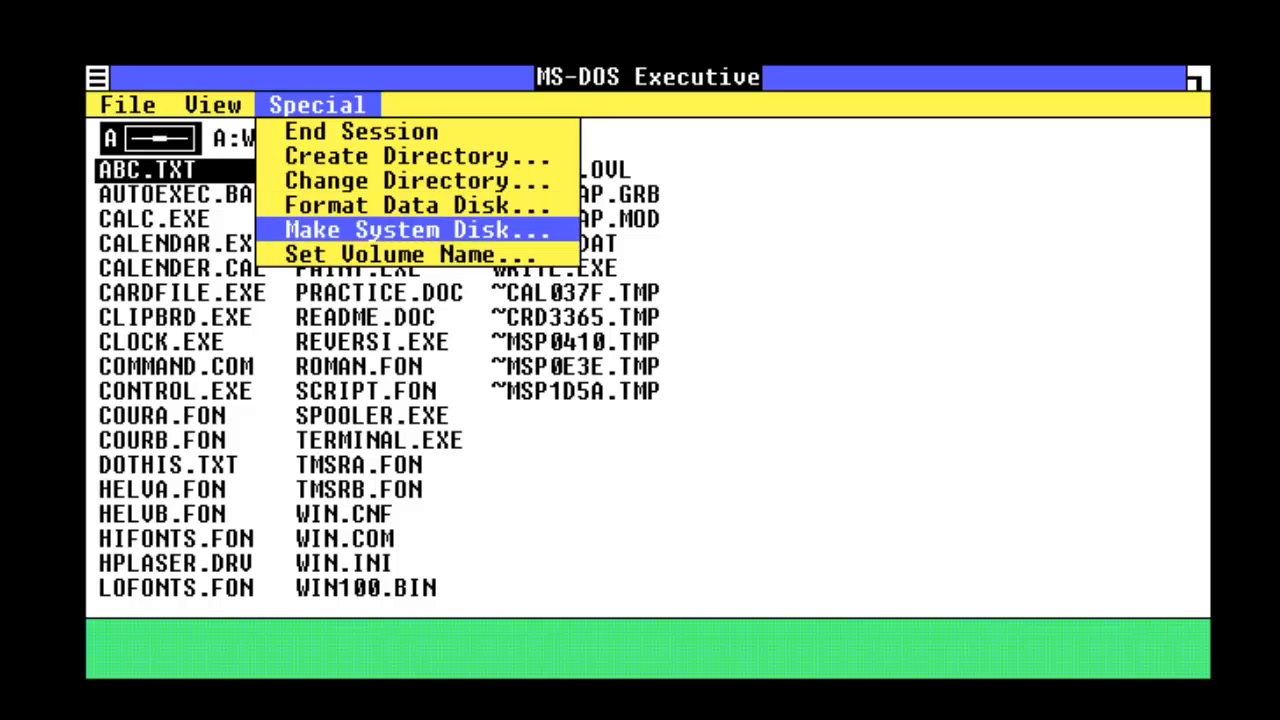
left_click(360, 131)
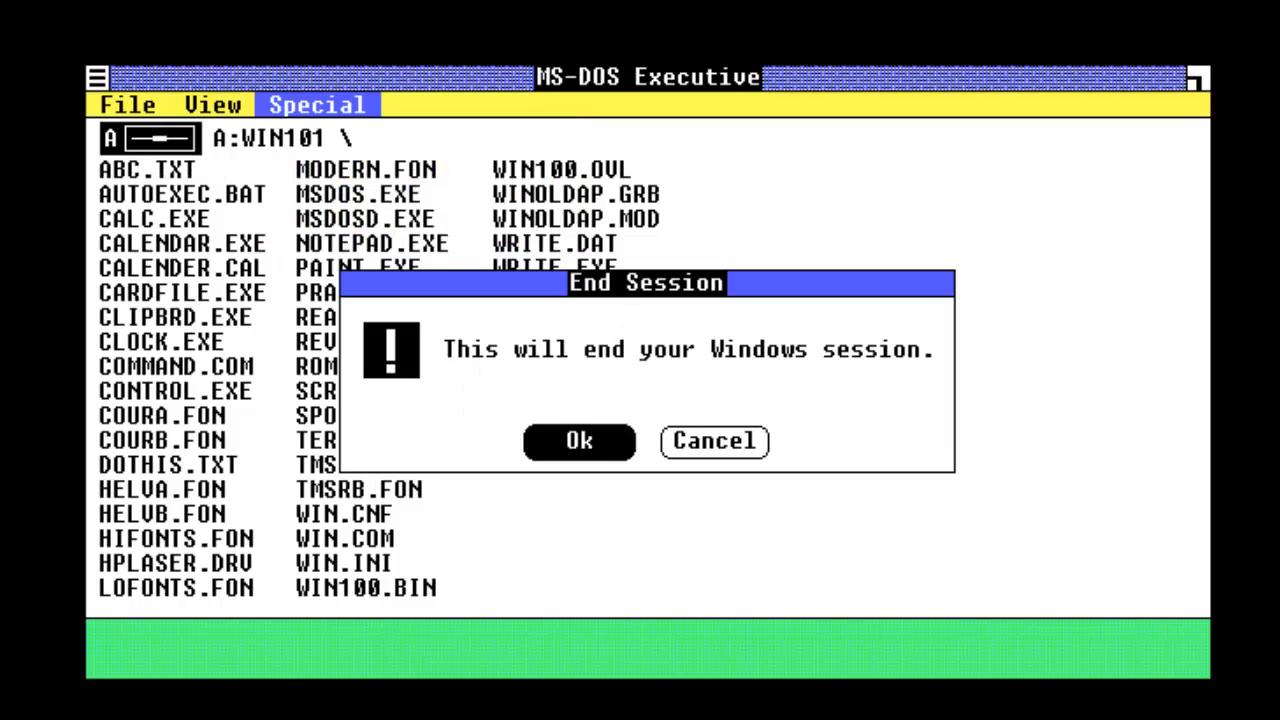